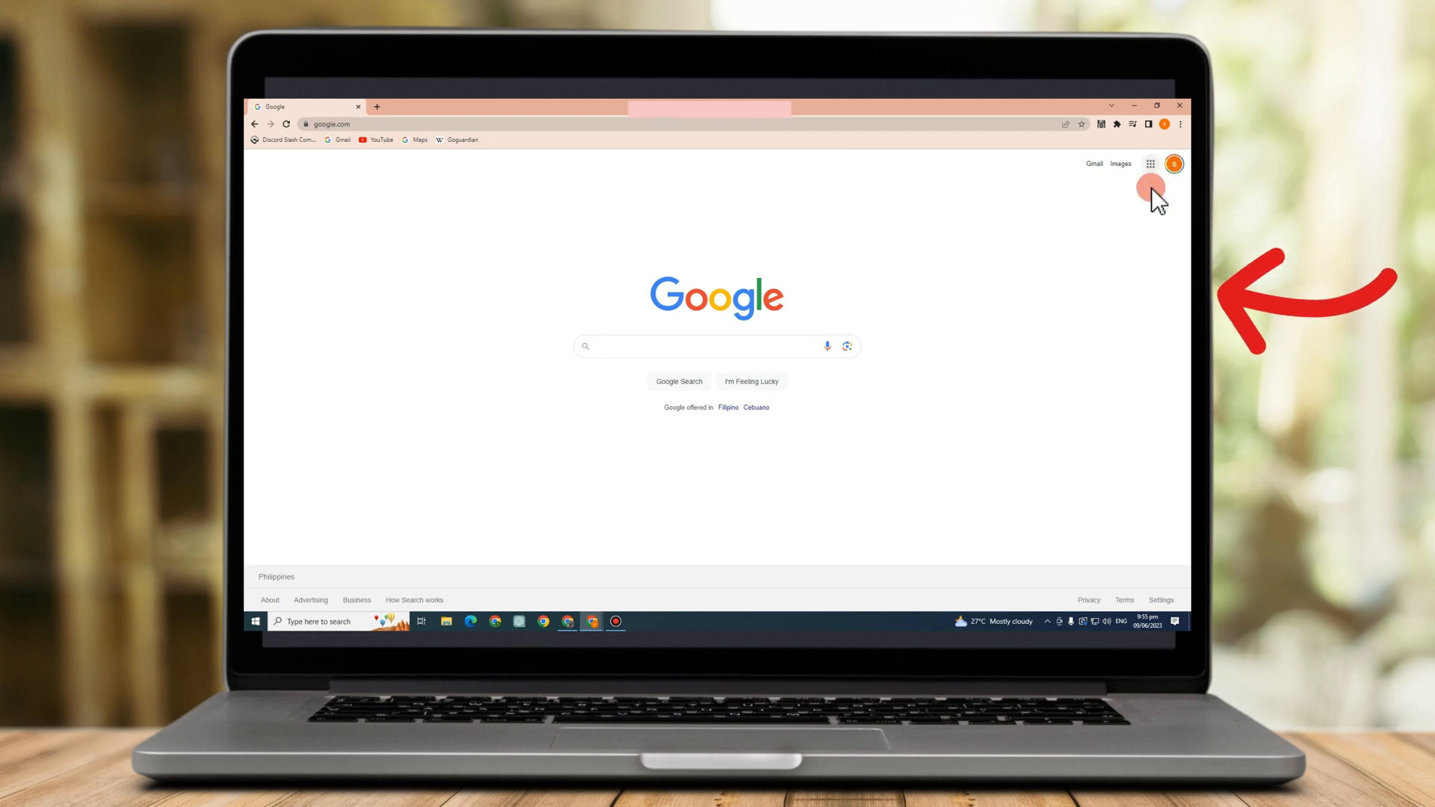
{"action": "left_click", "coordinate": [1174, 165]}
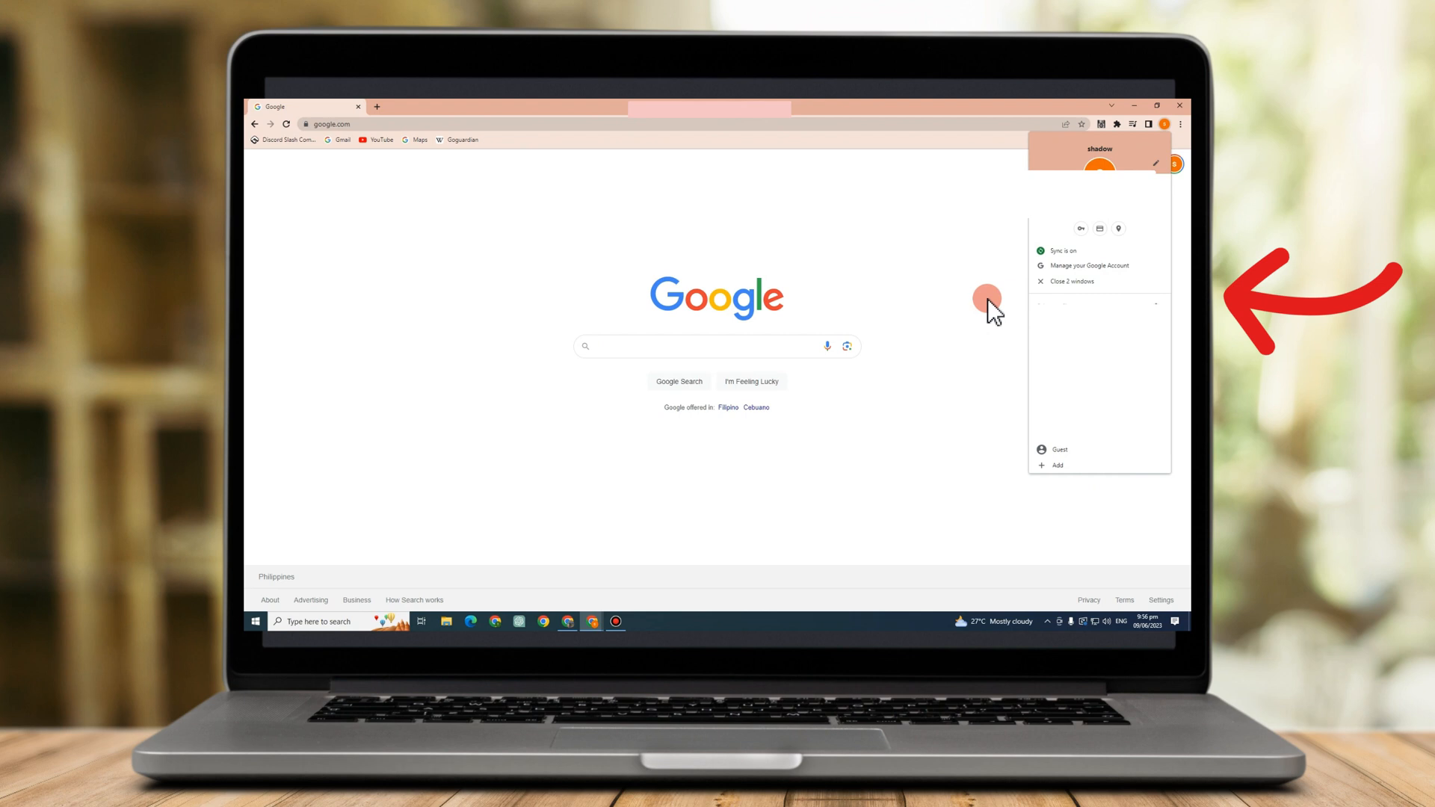
{"action": "left_click", "coordinate": [1173, 166]}
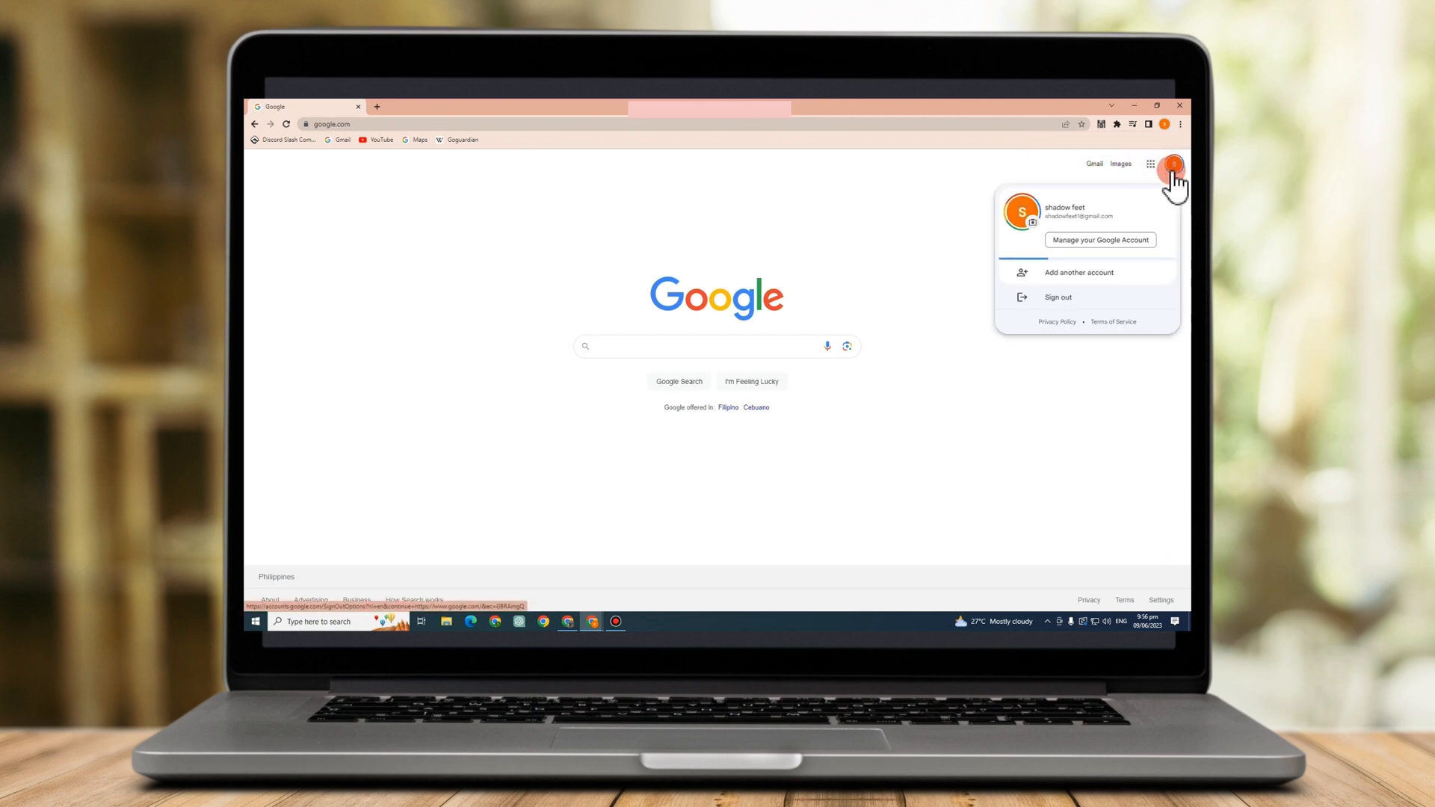
{"action": "left_click", "coordinate": [1172, 166]}
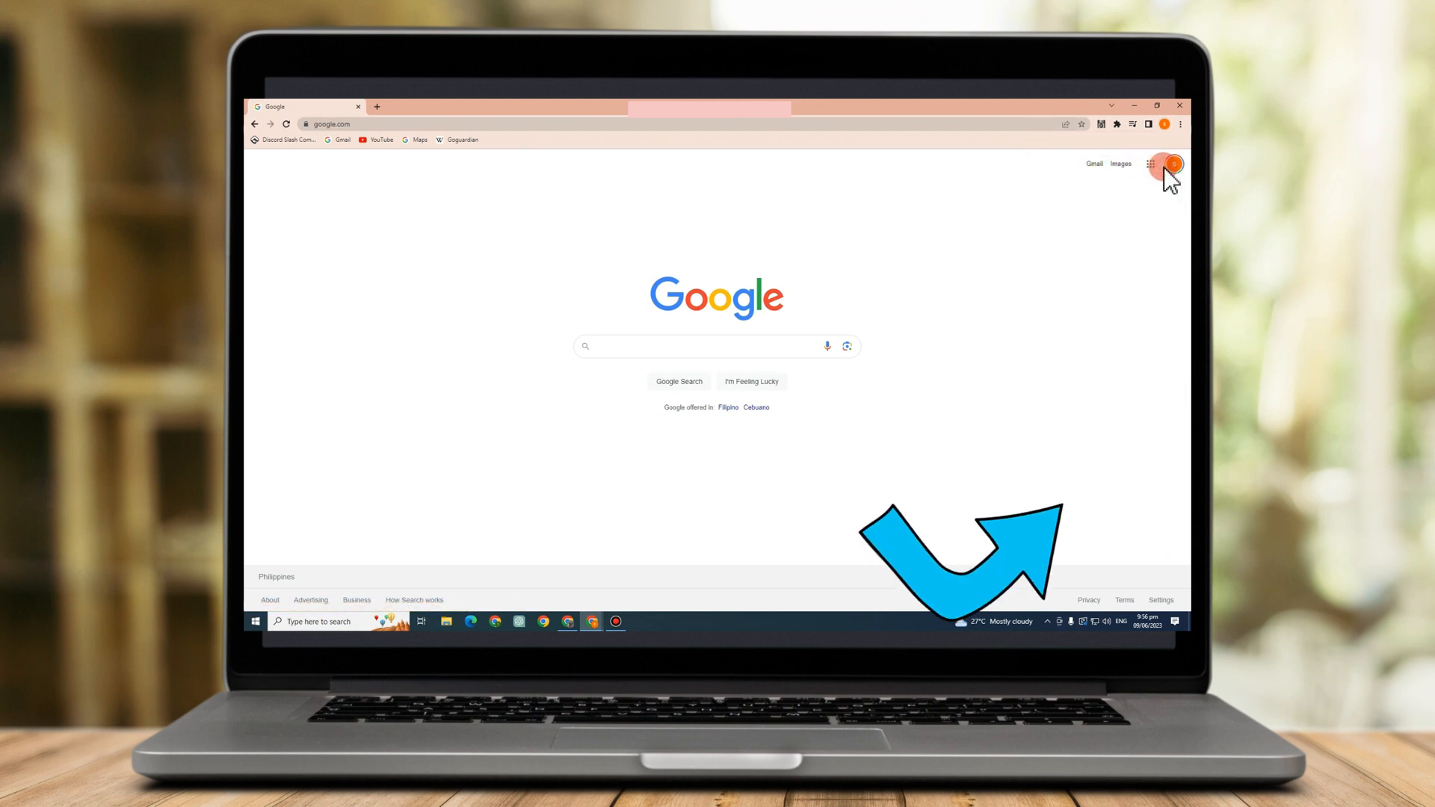
{"action": "left_click", "coordinate": [1169, 165]}
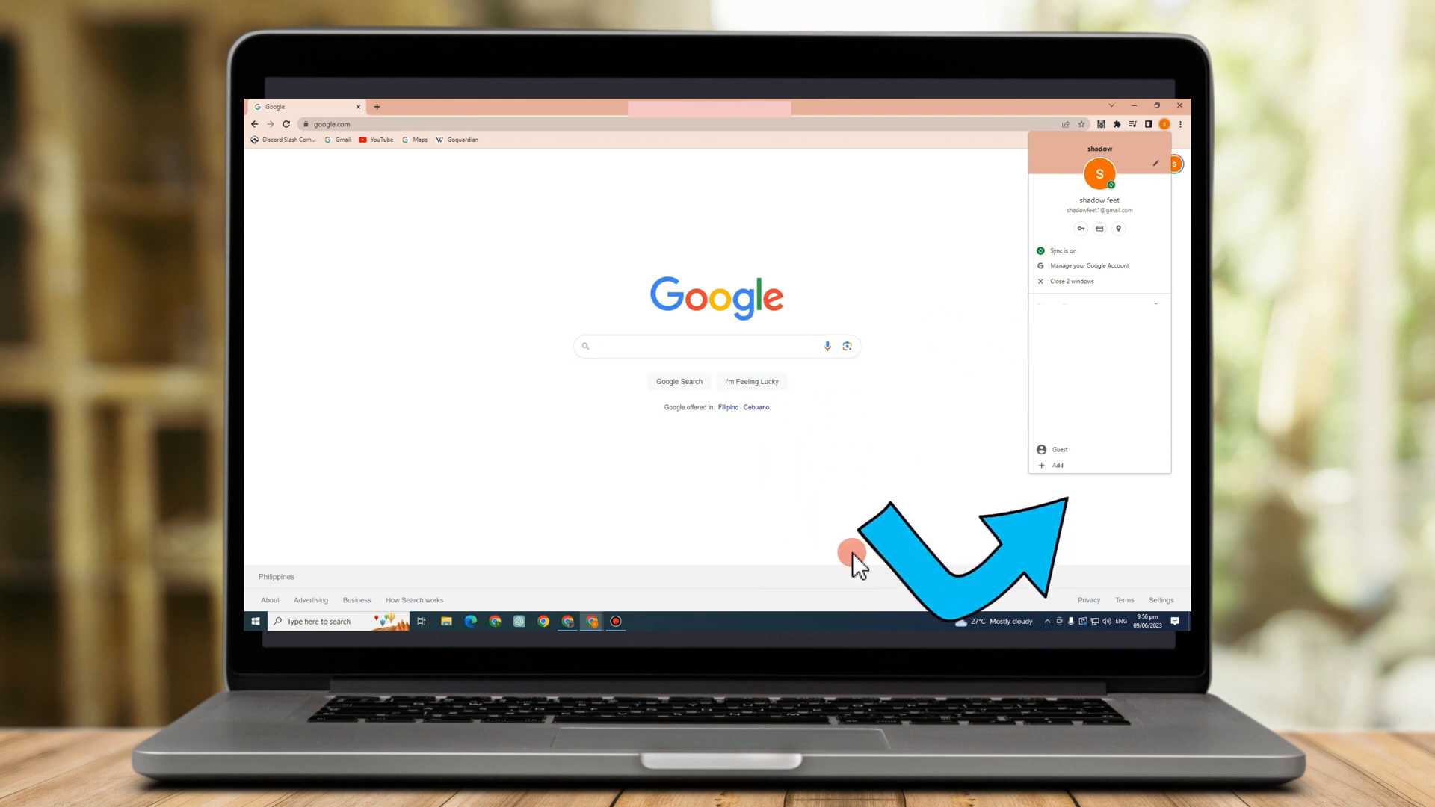
{"action": "mouse_move", "coordinate": [419, 326]}
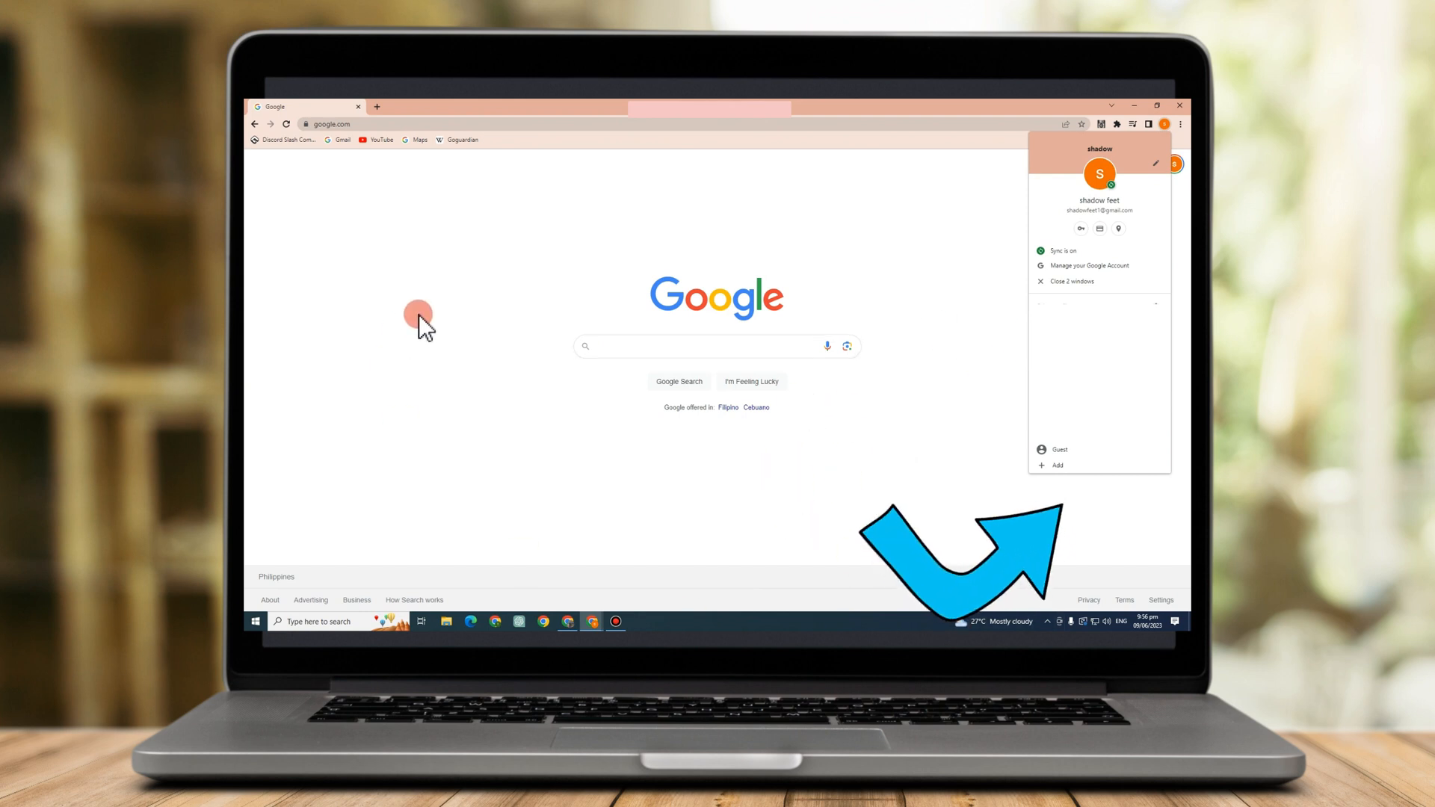
{"action": "mouse_move", "coordinate": [632, 549]}
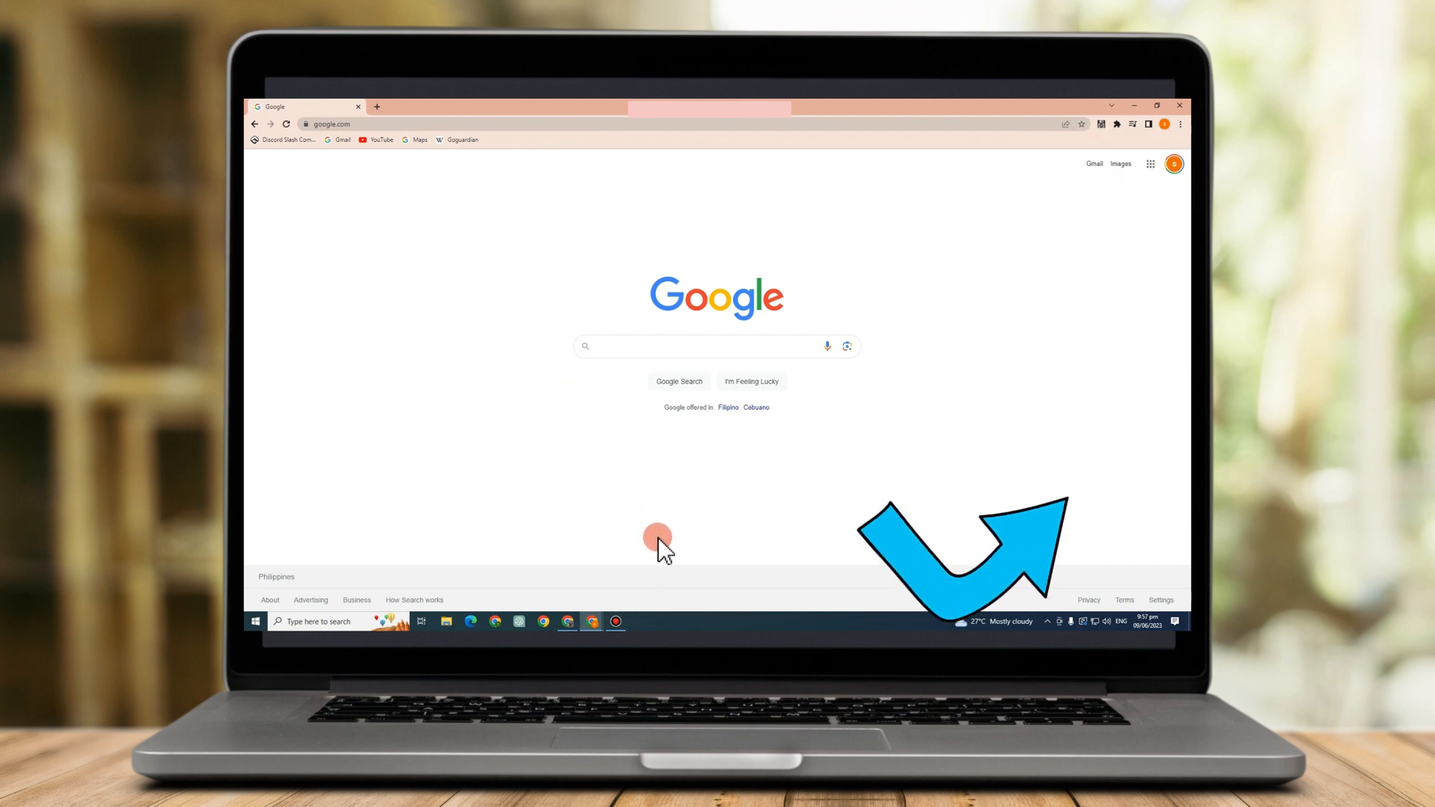
{"action": "mouse_move", "coordinate": [929, 572]}
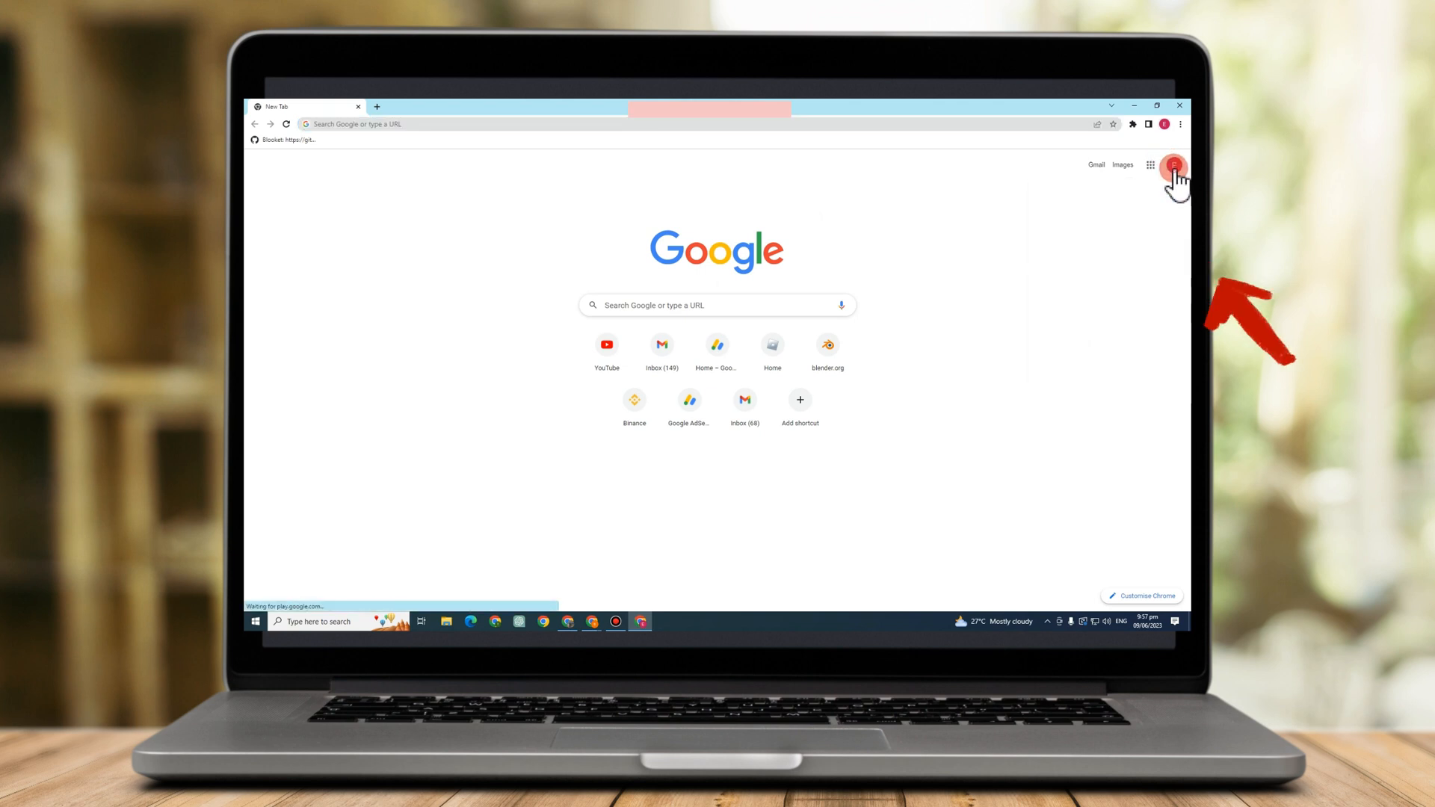
Check the window's profile and load the Google AdSense onboarding page from the address bar
{"action": "left_click", "coordinate": [1174, 166]}
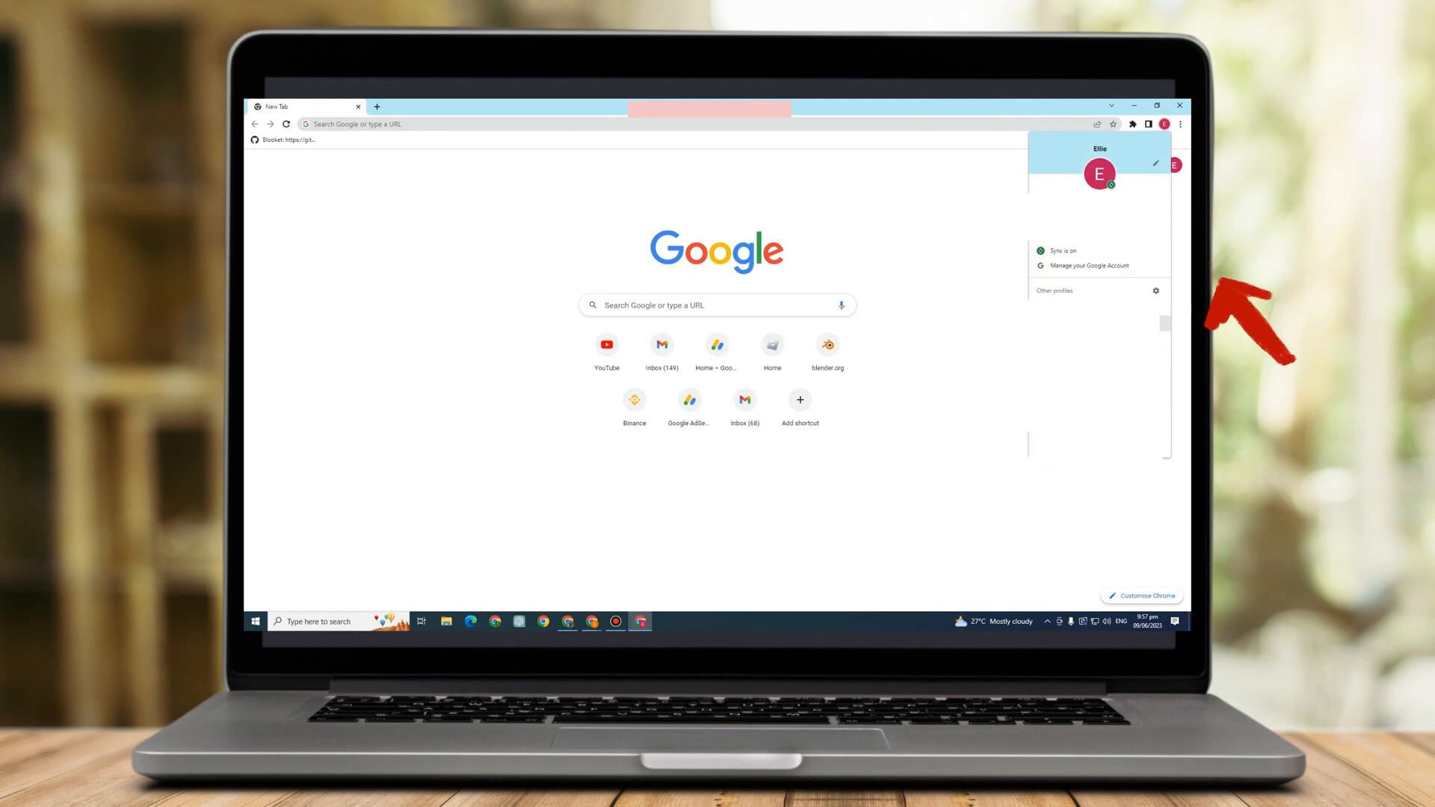
{"action": "mouse_move", "coordinate": [858, 242]}
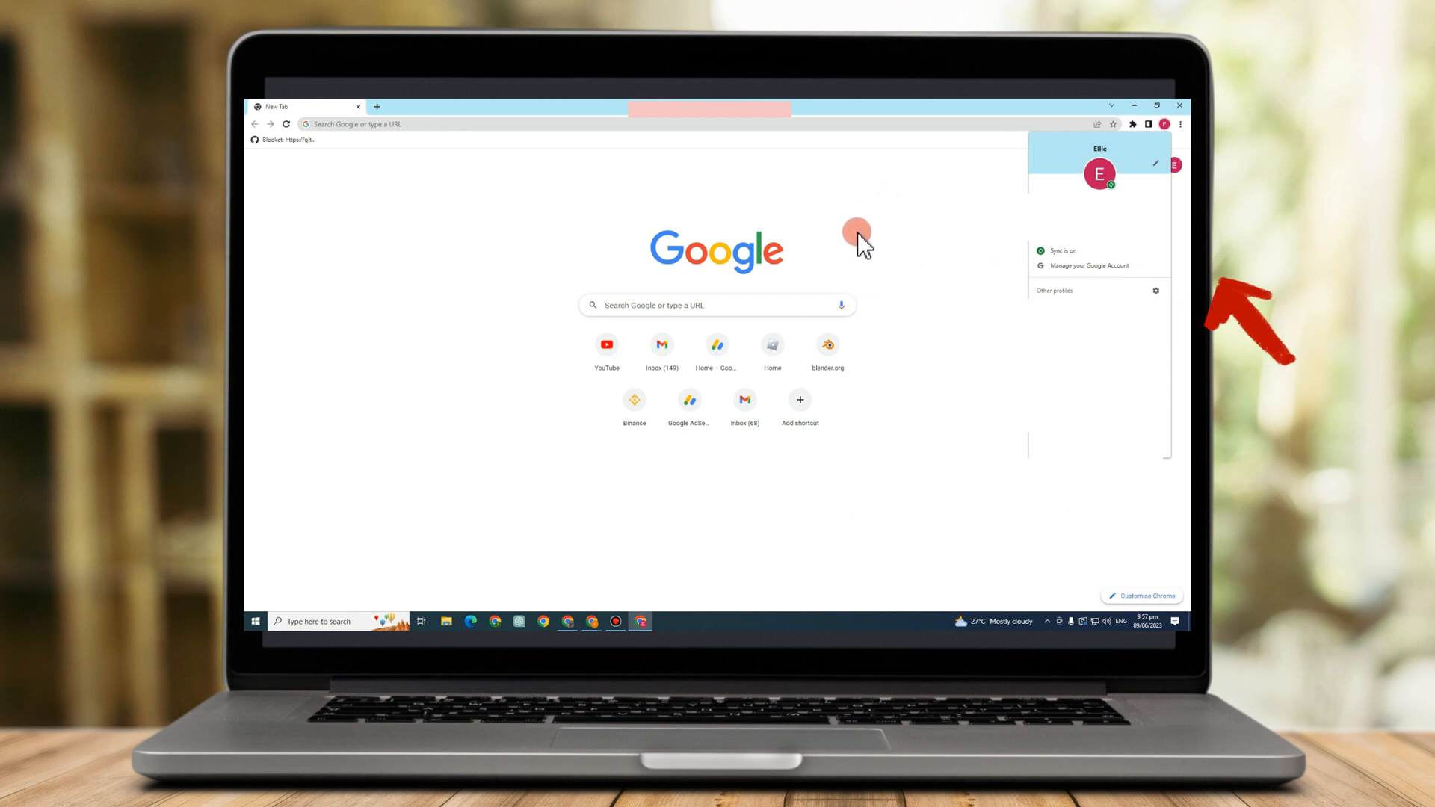
{"action": "mouse_move", "coordinate": [915, 375]}
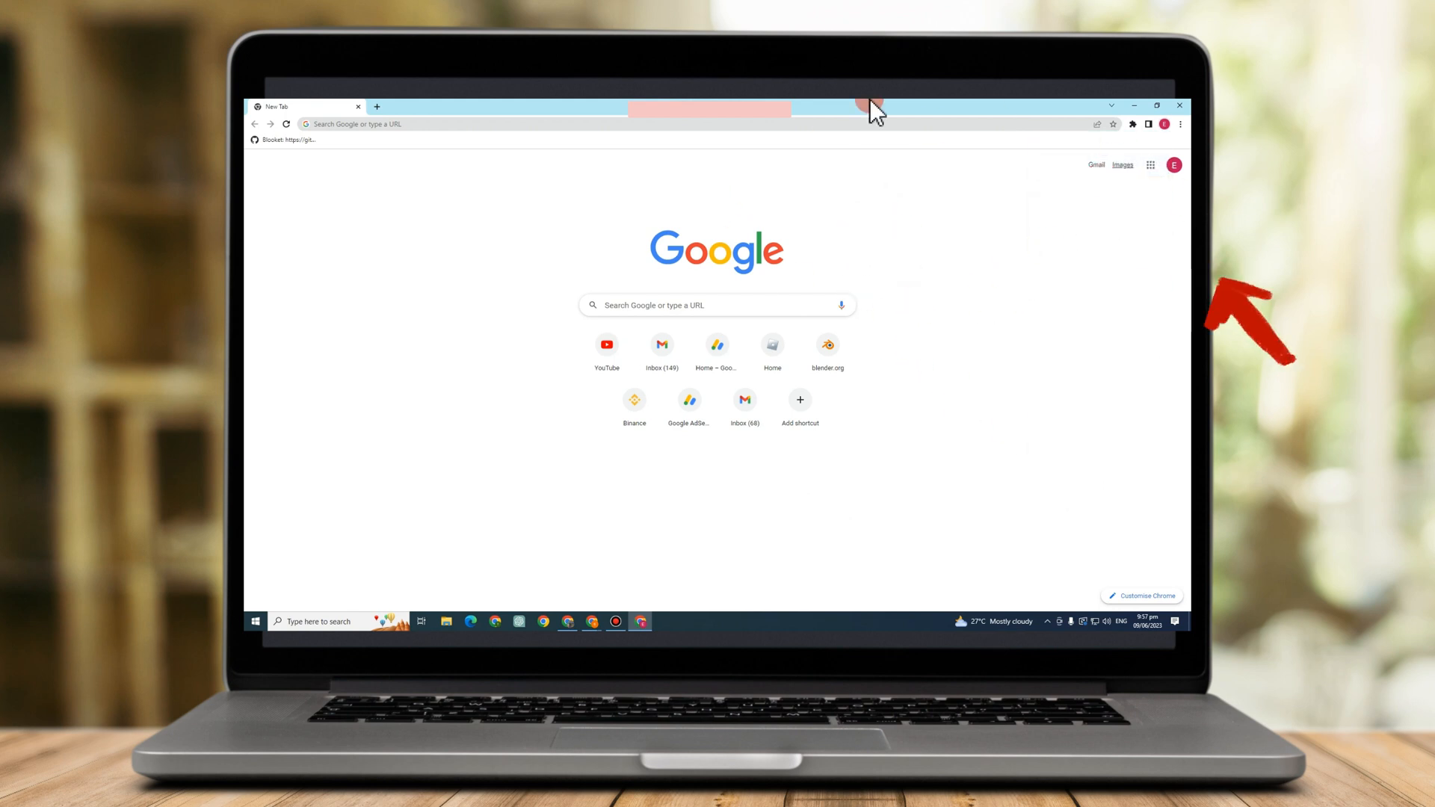
{"action": "left_click", "coordinate": [421, 123]}
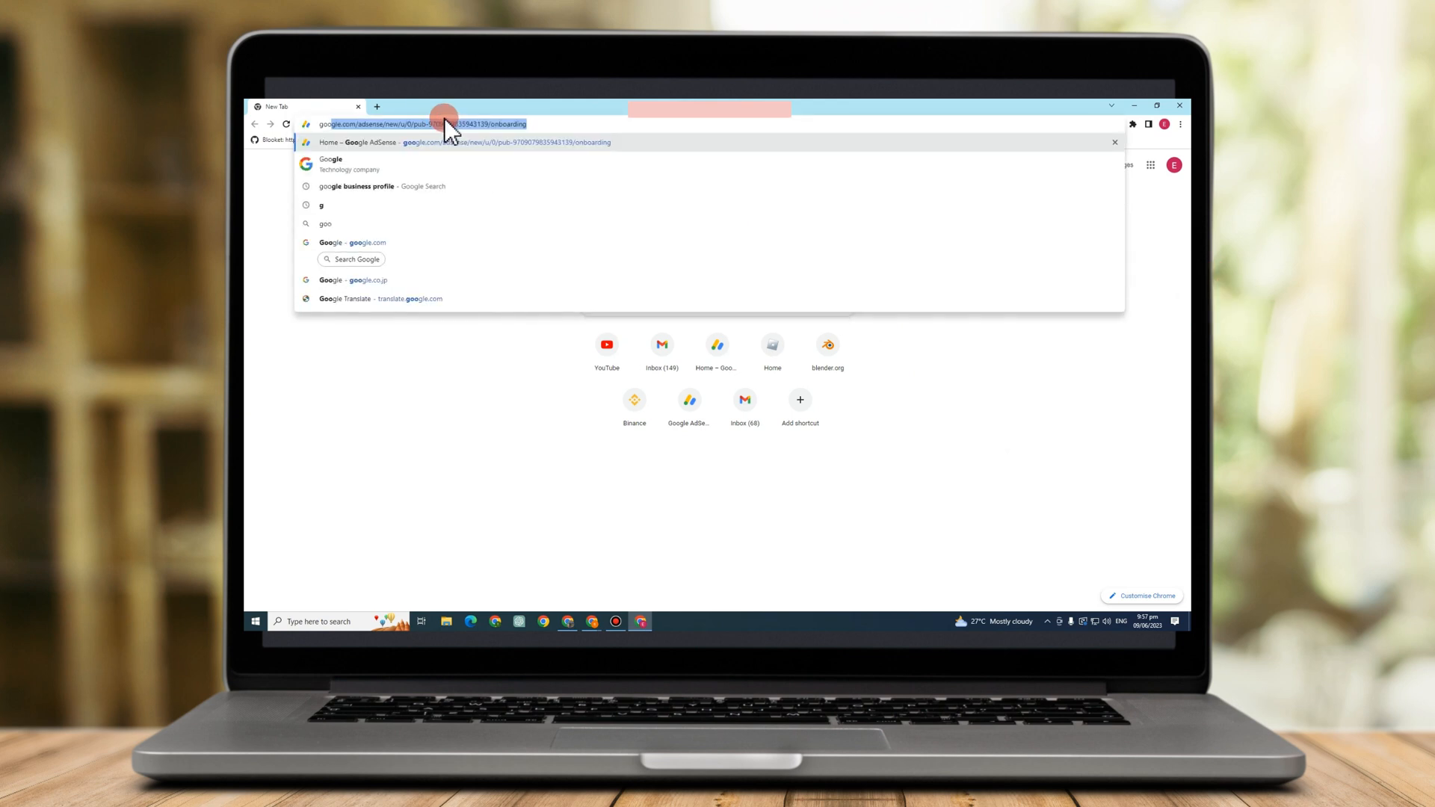
{"action": "key", "text": "Enter"}
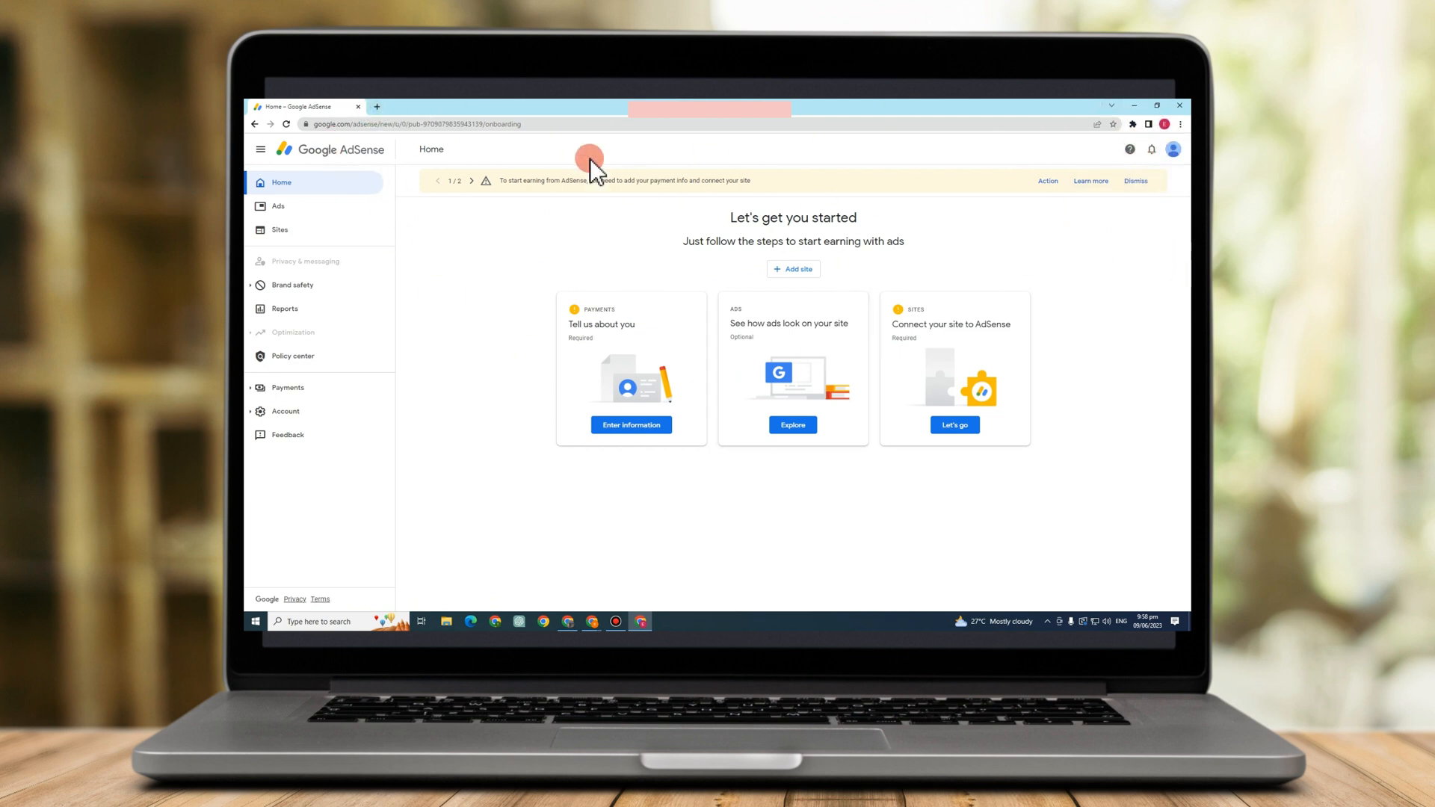
Search 'google adsense sign up' in a new tab and open the AdSense sign-up result
{"action": "left_click", "coordinate": [375, 106]}
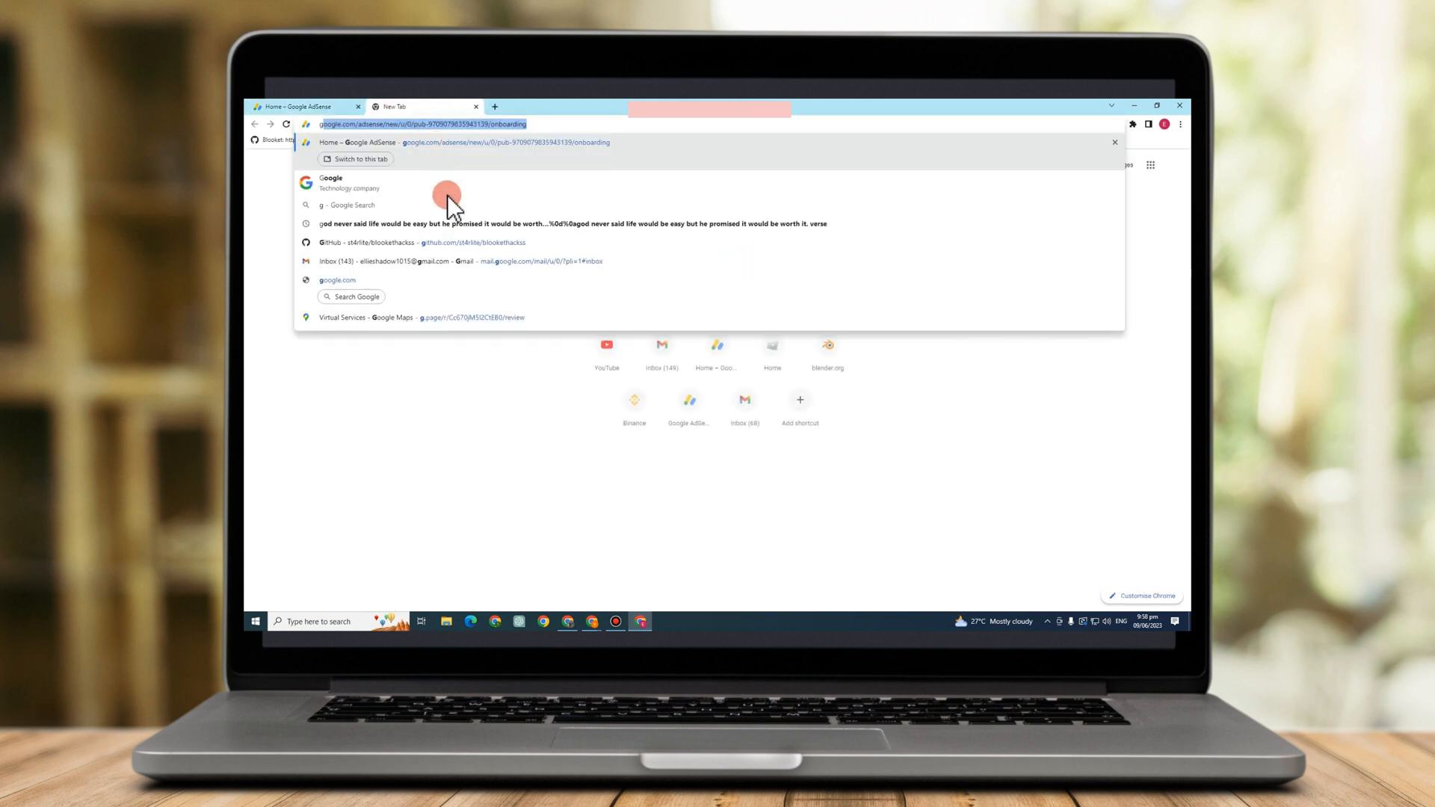
{"action": "left_click", "coordinate": [329, 183]}
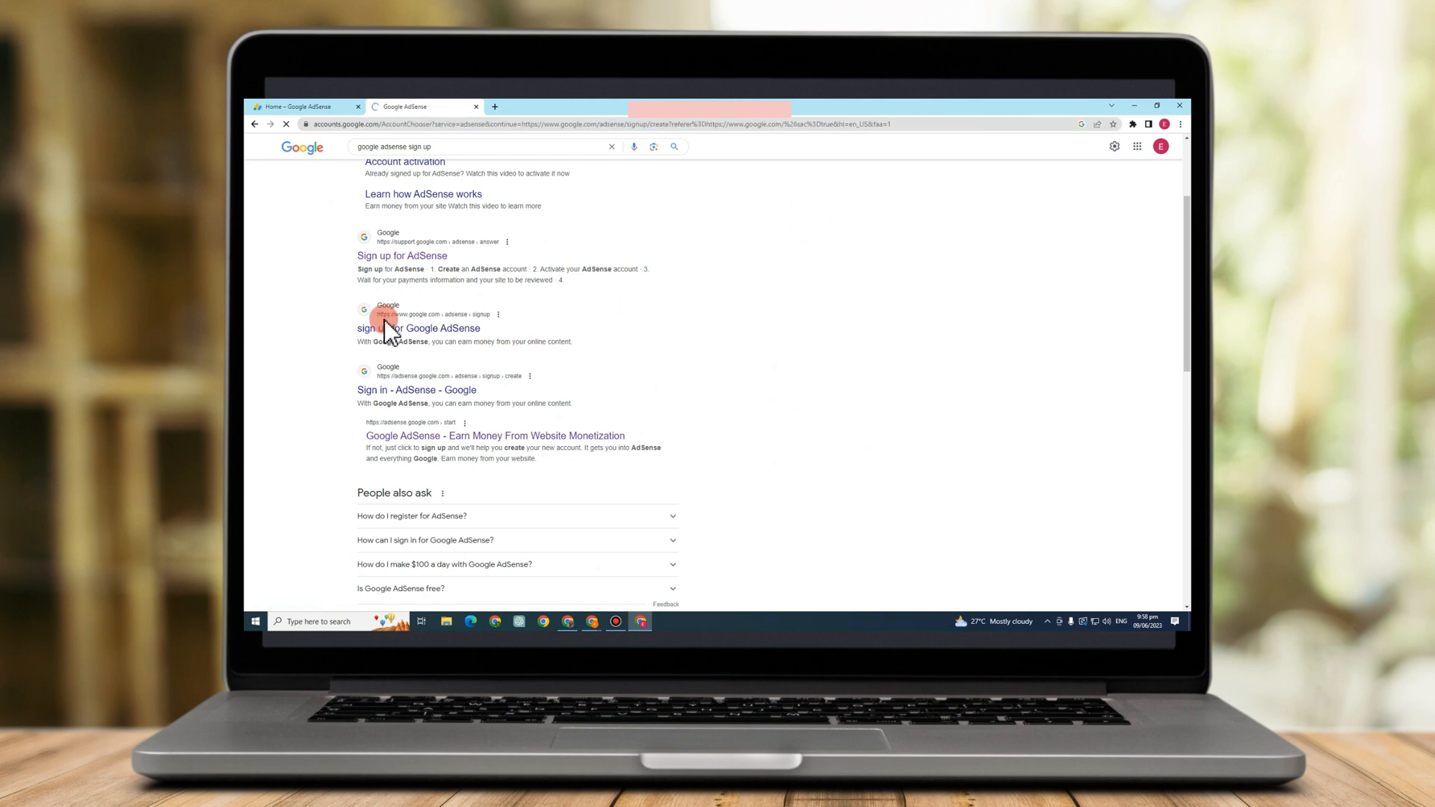
{"action": "left_click", "coordinate": [419, 327]}
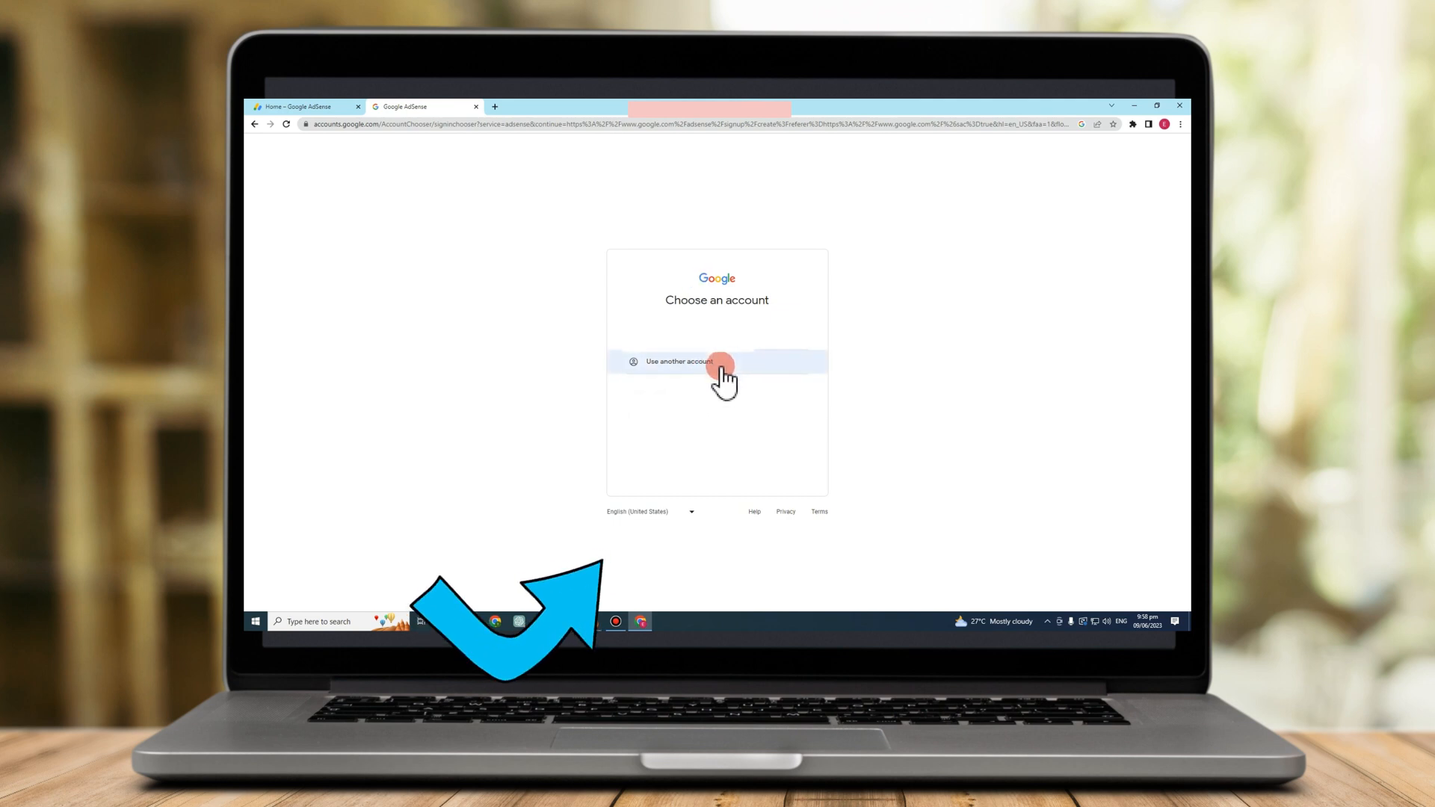
Enter an email under 'Use another account', then choose to create an account for myself
{"action": "left_click", "coordinate": [679, 361]}
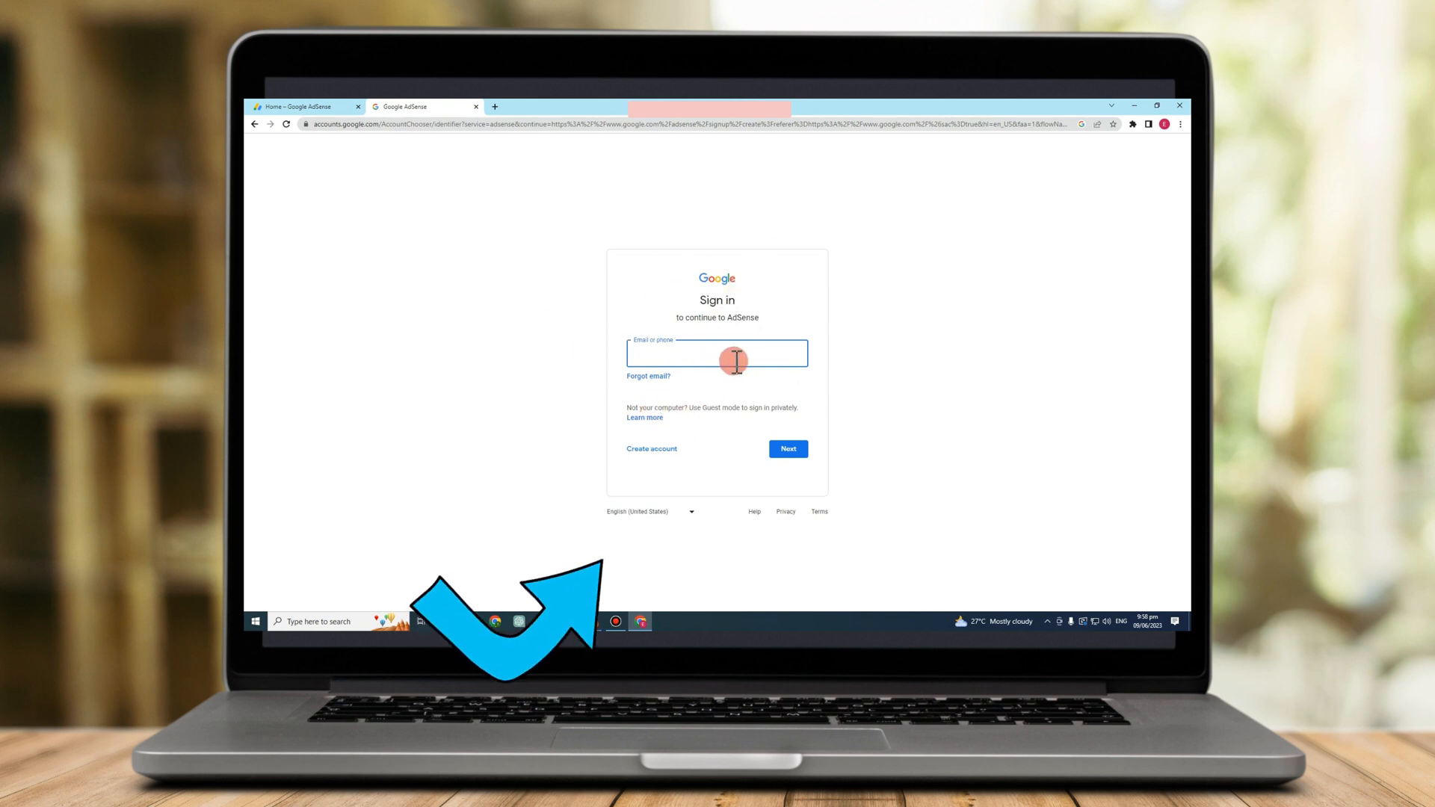
{"action": "type", "text": "example@g"}
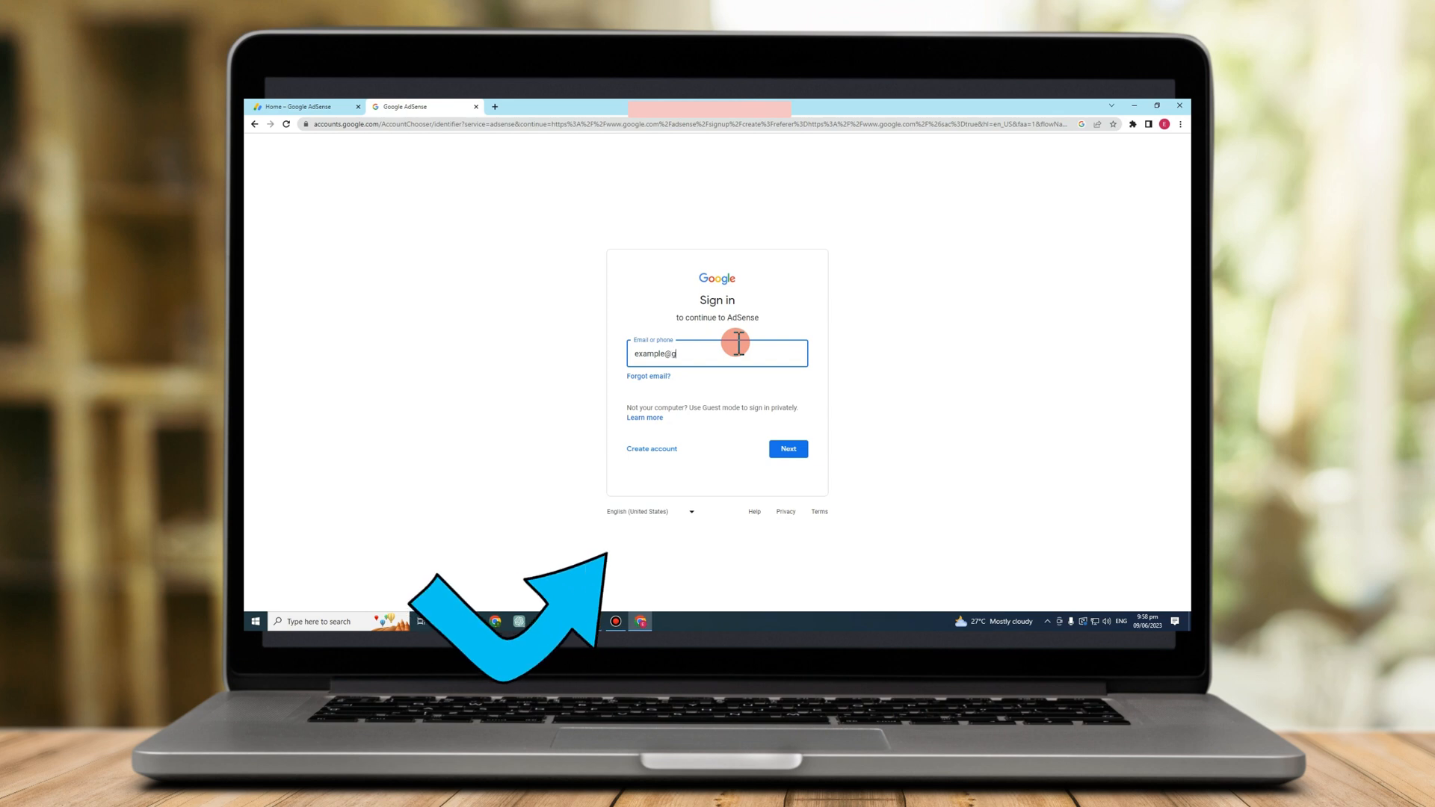
{"action": "type", "text": "mail.com"}
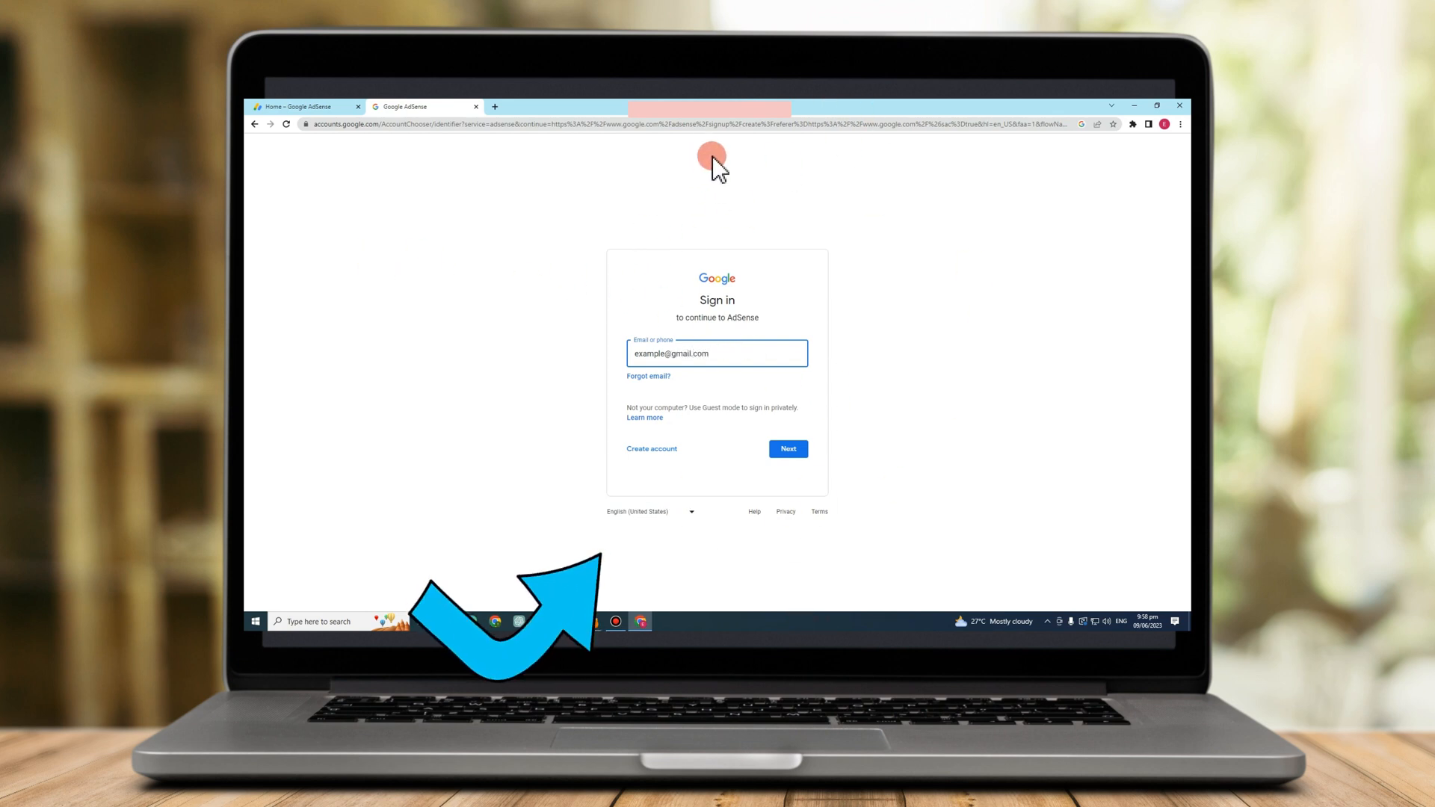
{"action": "mouse_move", "coordinate": [620, 513]}
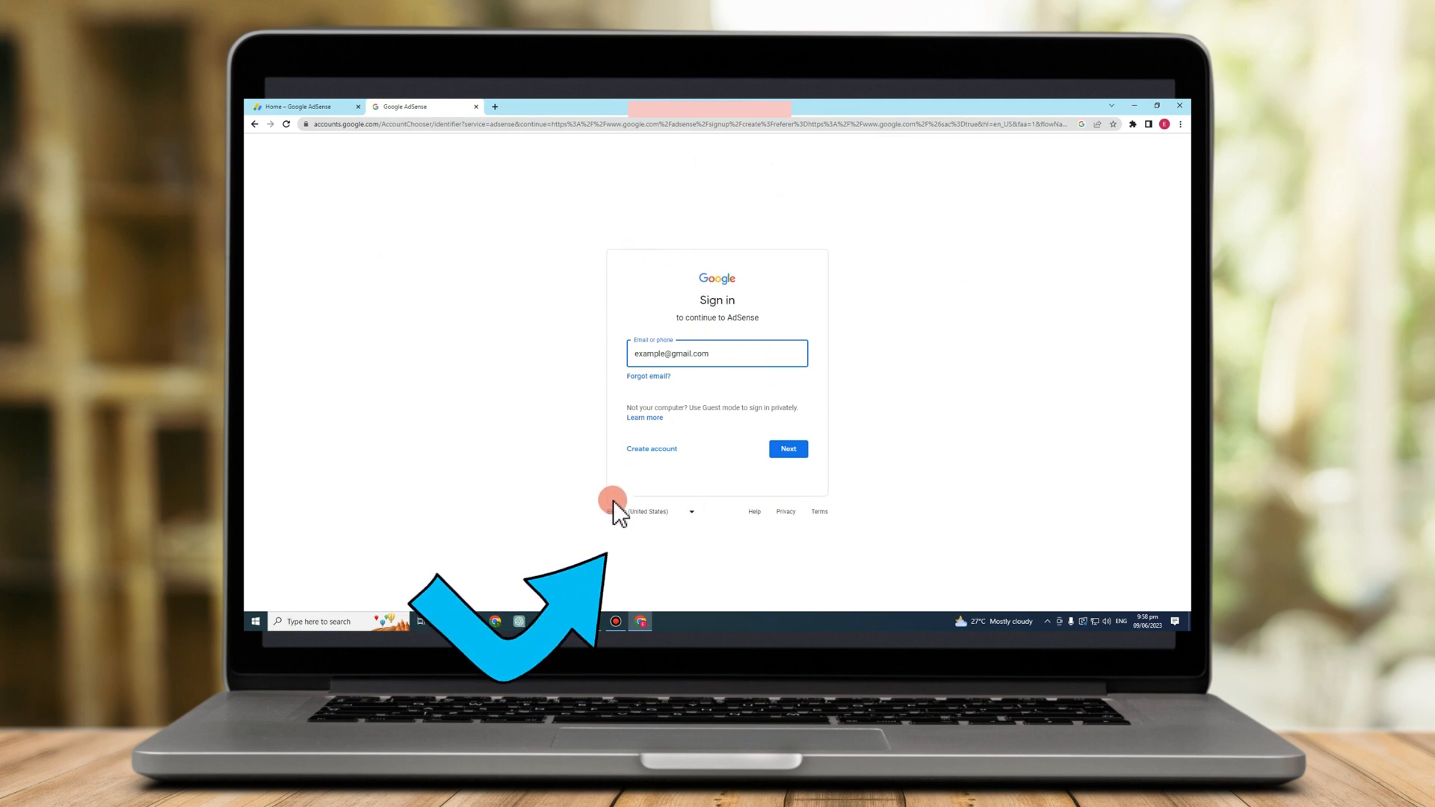
{"action": "left_click", "coordinate": [651, 449]}
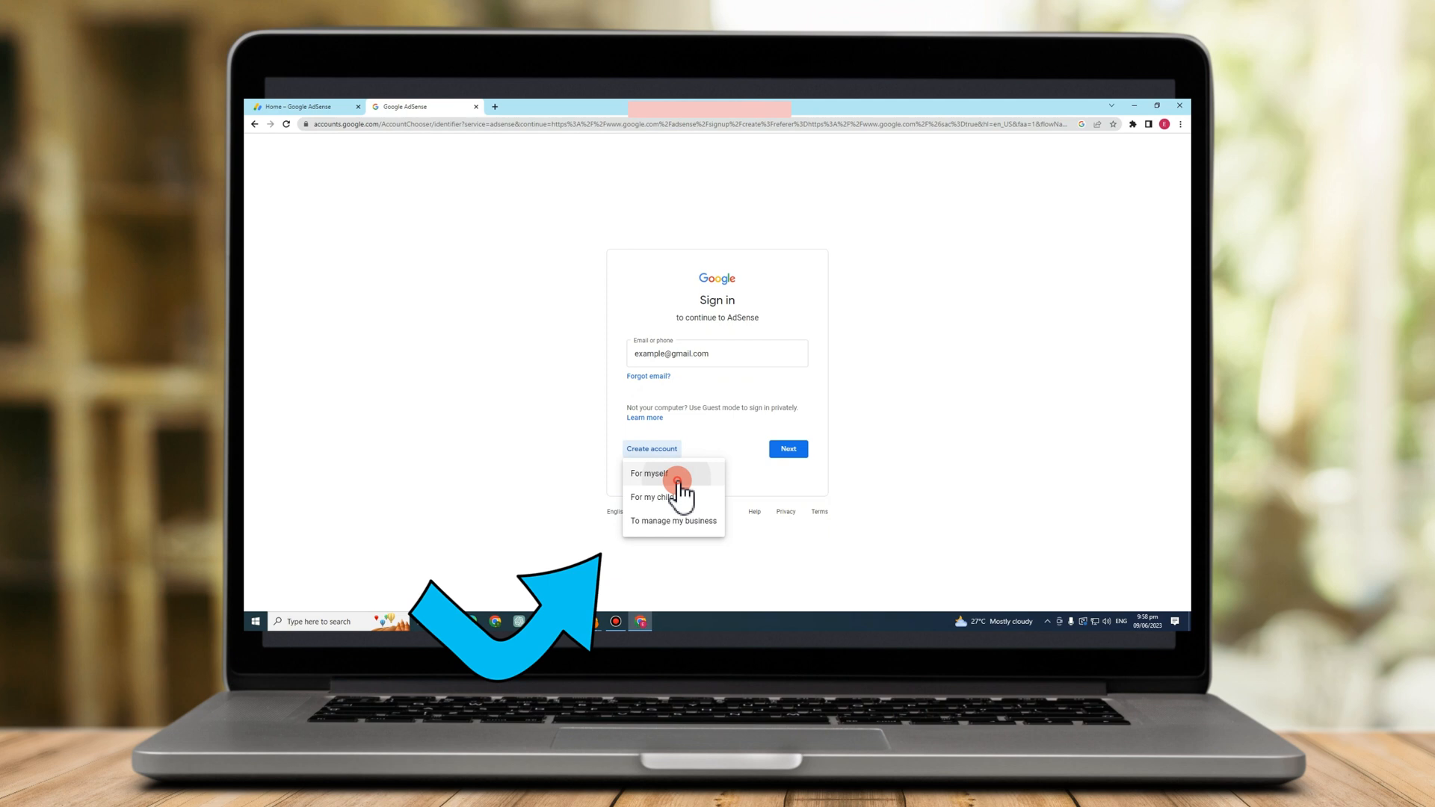
{"action": "left_click", "coordinate": [648, 474]}
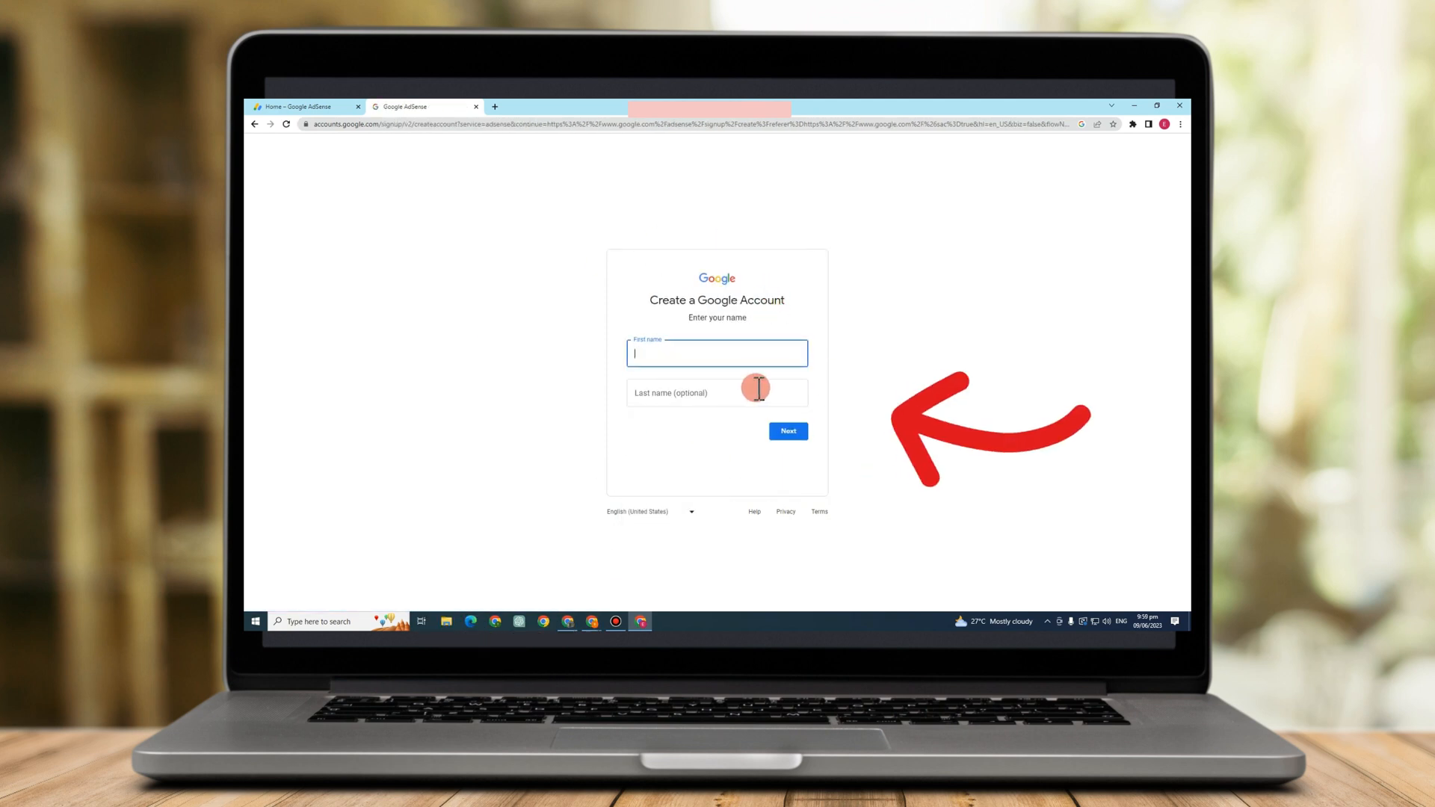
Enter first name 'Virtual' and last name 'Services' and submit the name form
{"action": "type", "text": "V"}
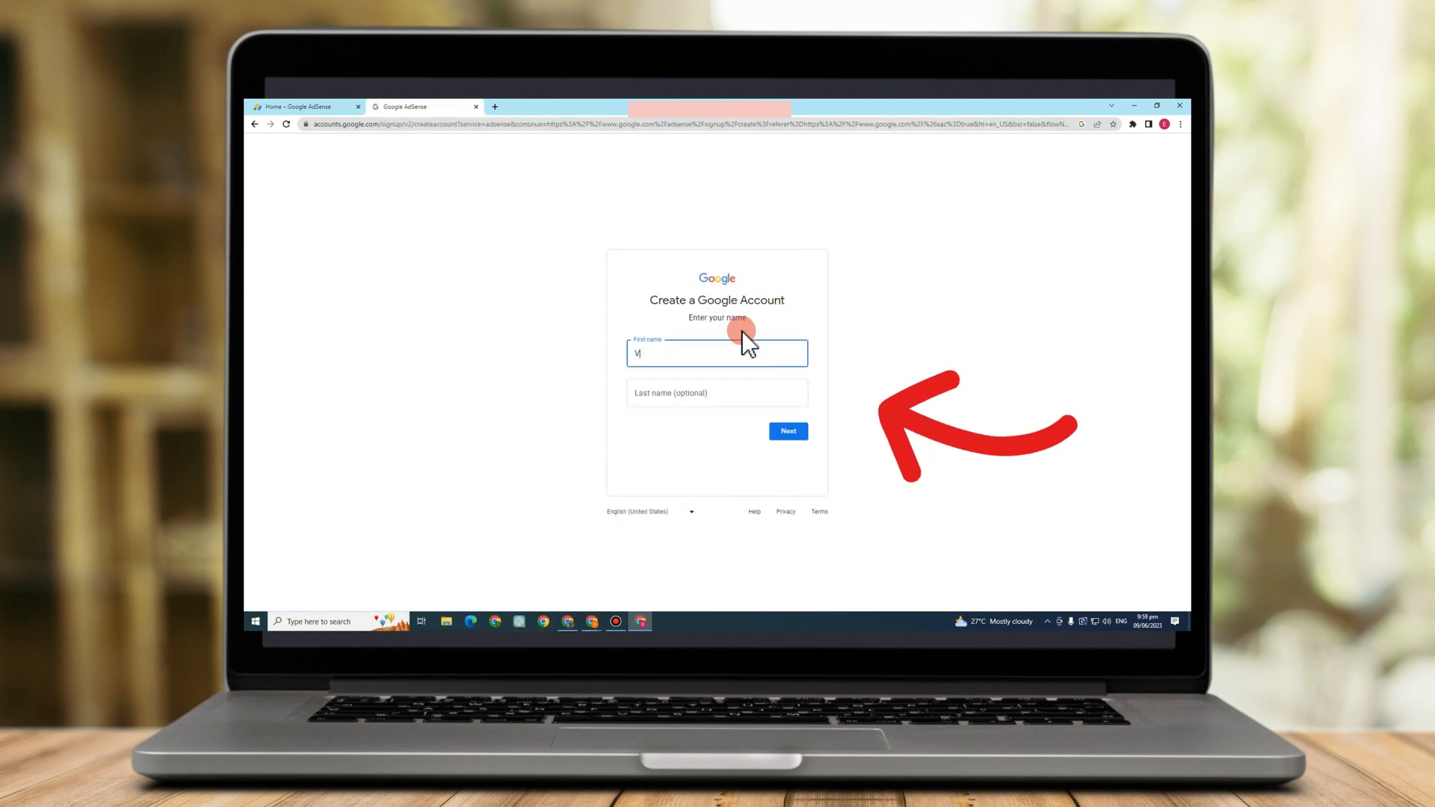
{"action": "type", "text": "irtual"}
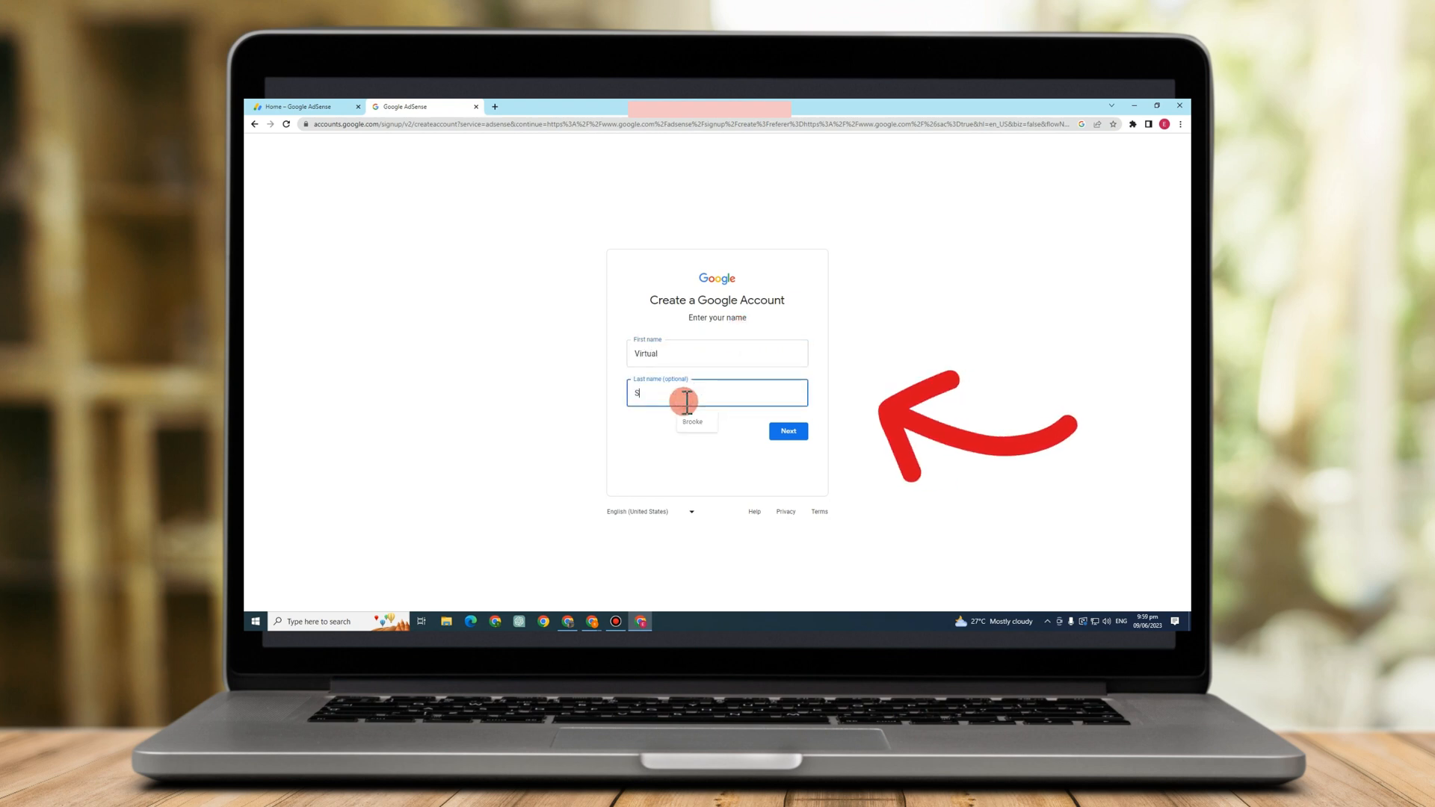
{"action": "type", "text": "ervices"}
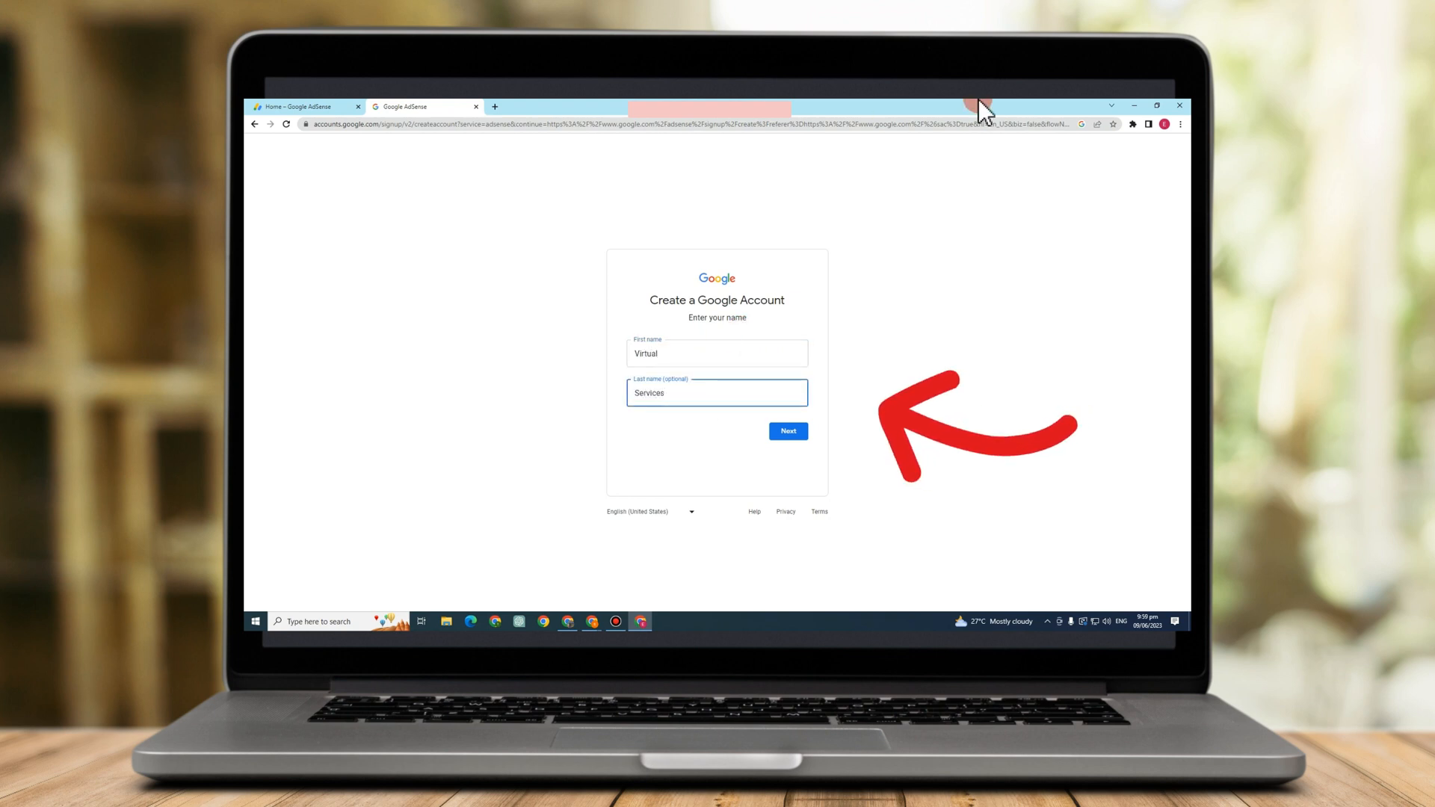
{"action": "left_click", "coordinate": [787, 430]}
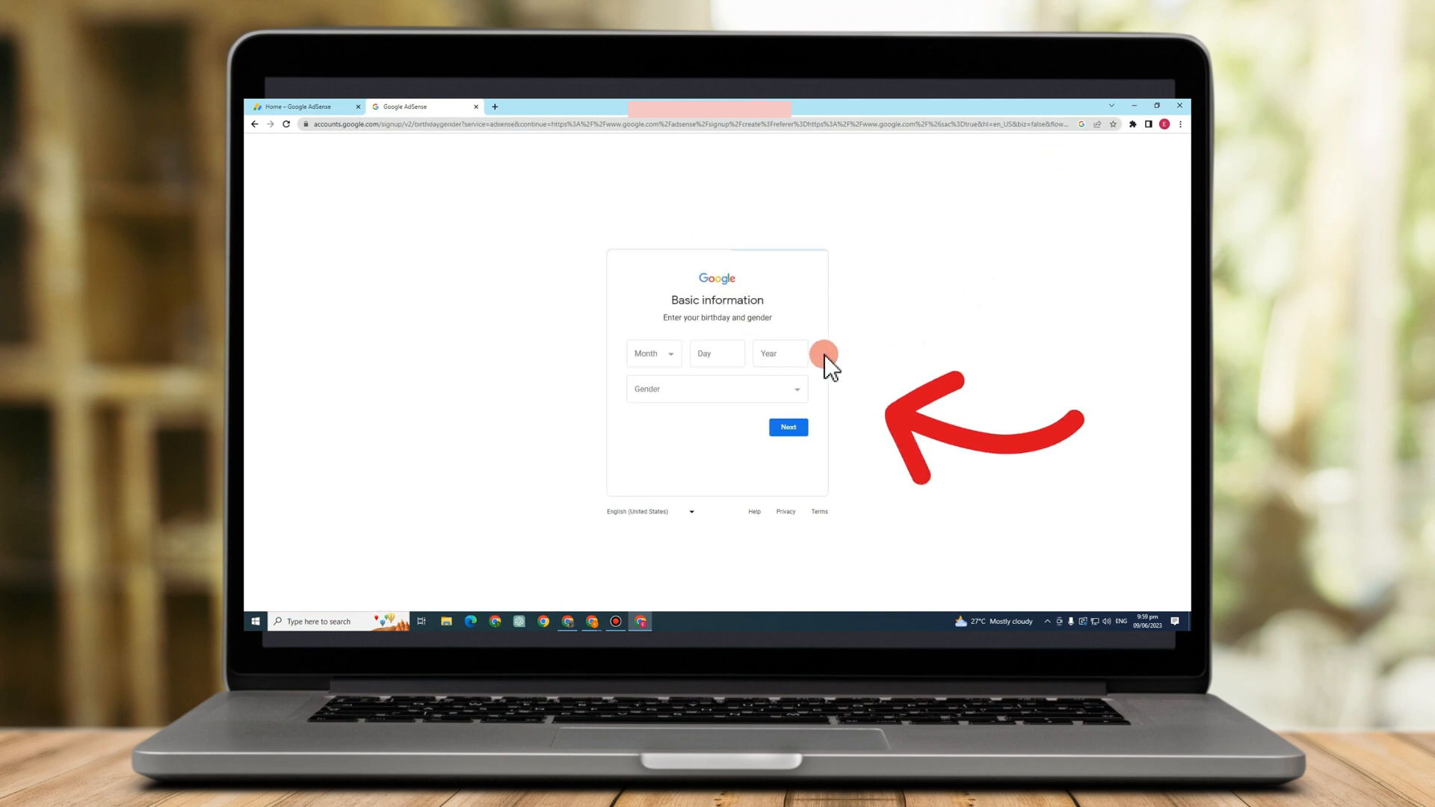
{"action": "left_click", "coordinate": [652, 353]}
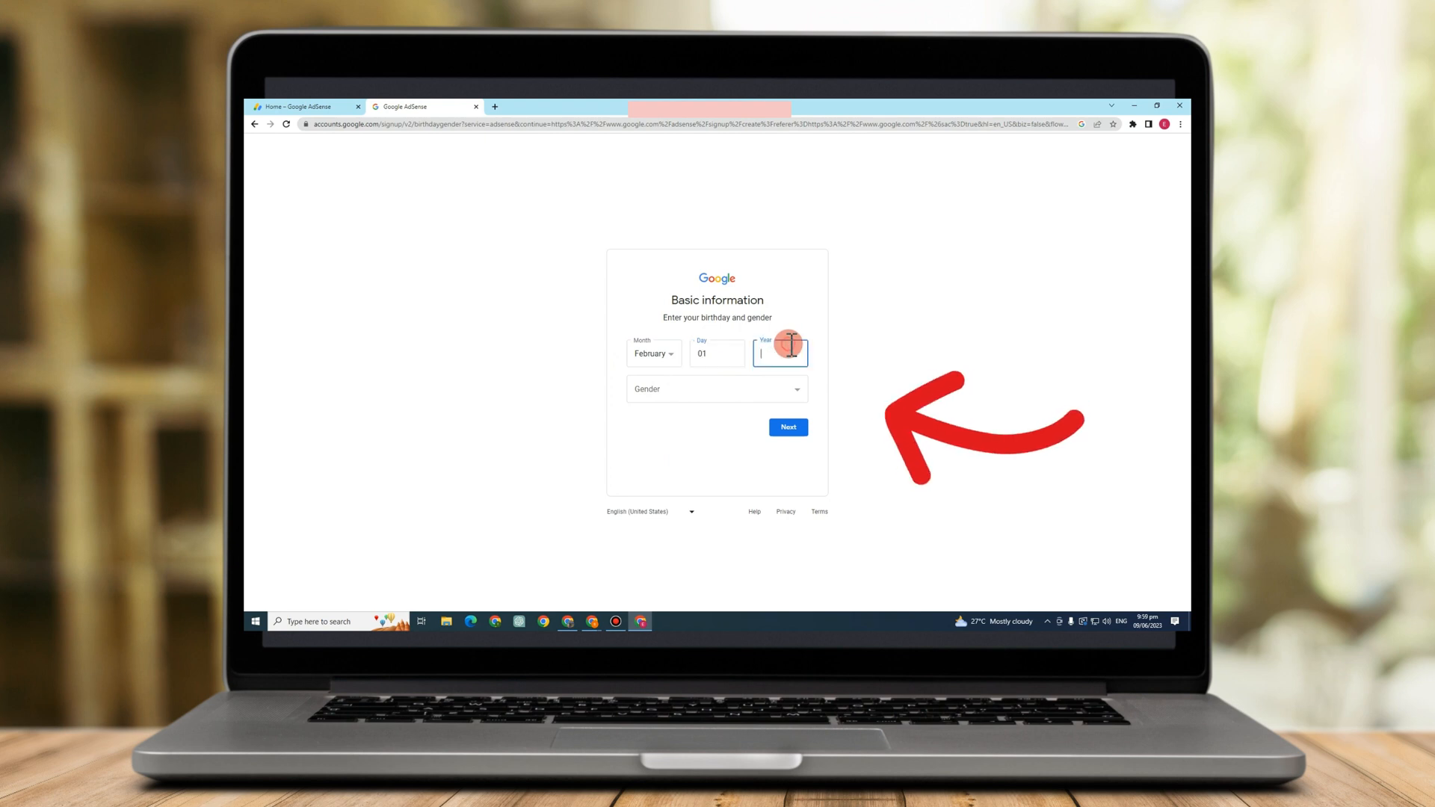
{"action": "type", "text": "1989"}
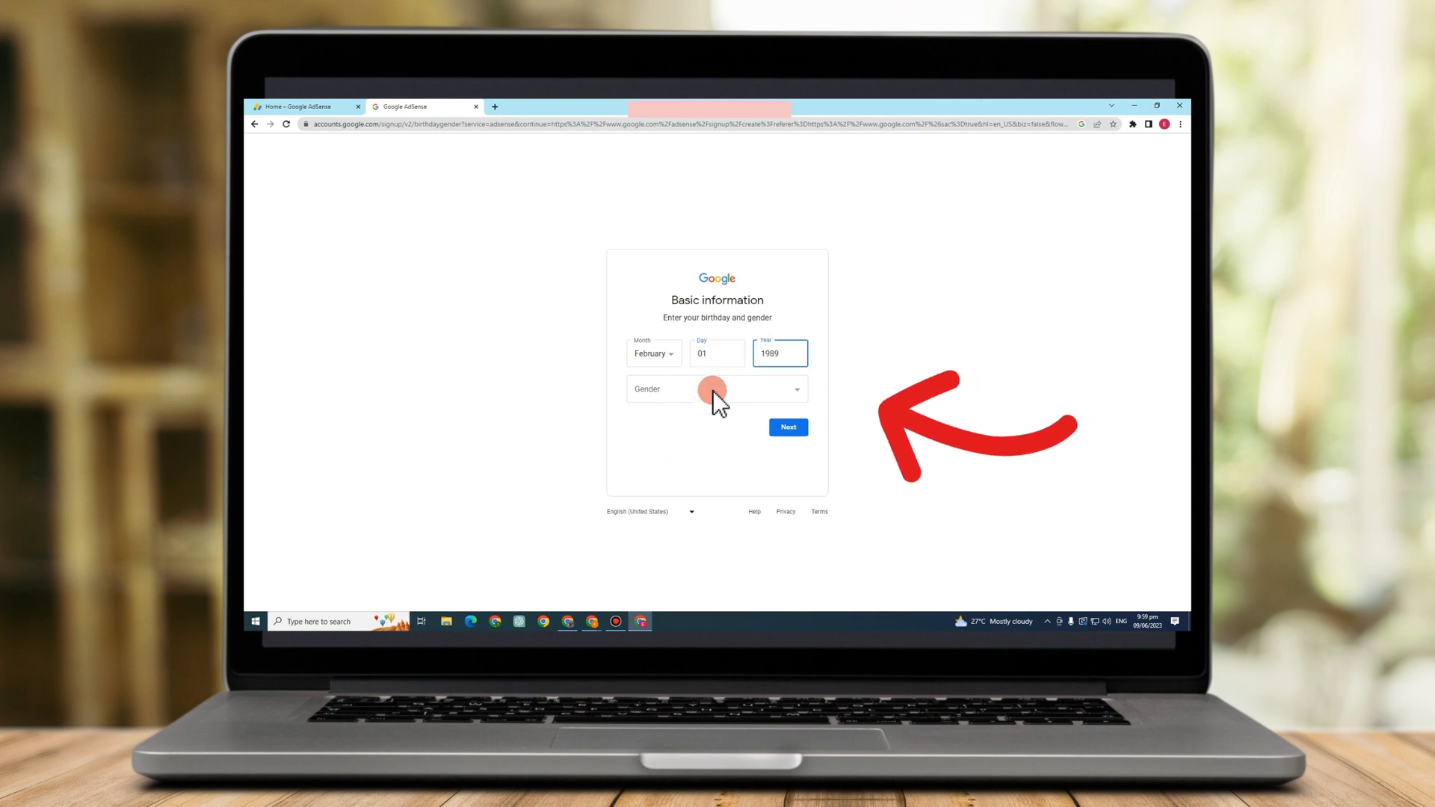
{"action": "left_click", "coordinate": [716, 389]}
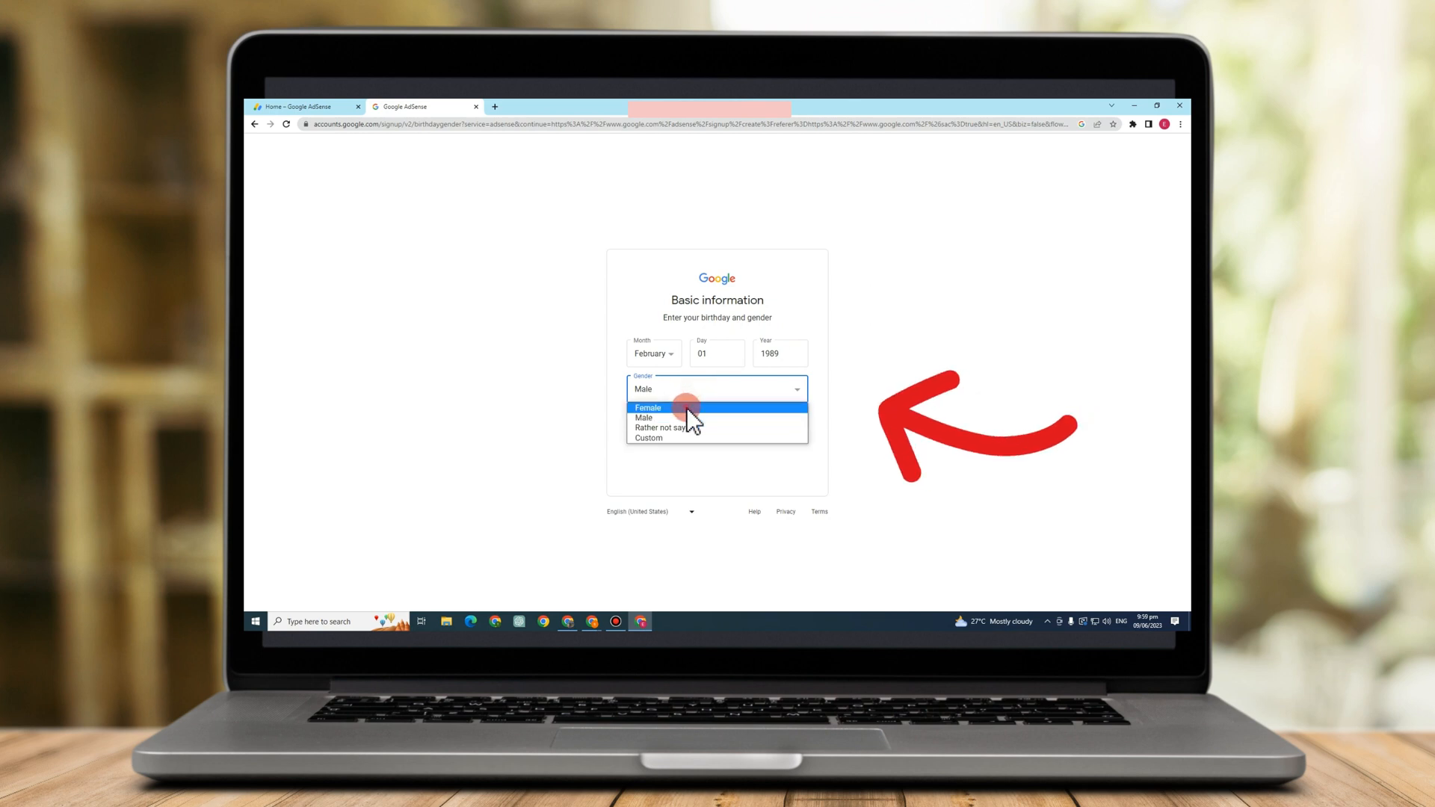
{"action": "left_click", "coordinate": [647, 408]}
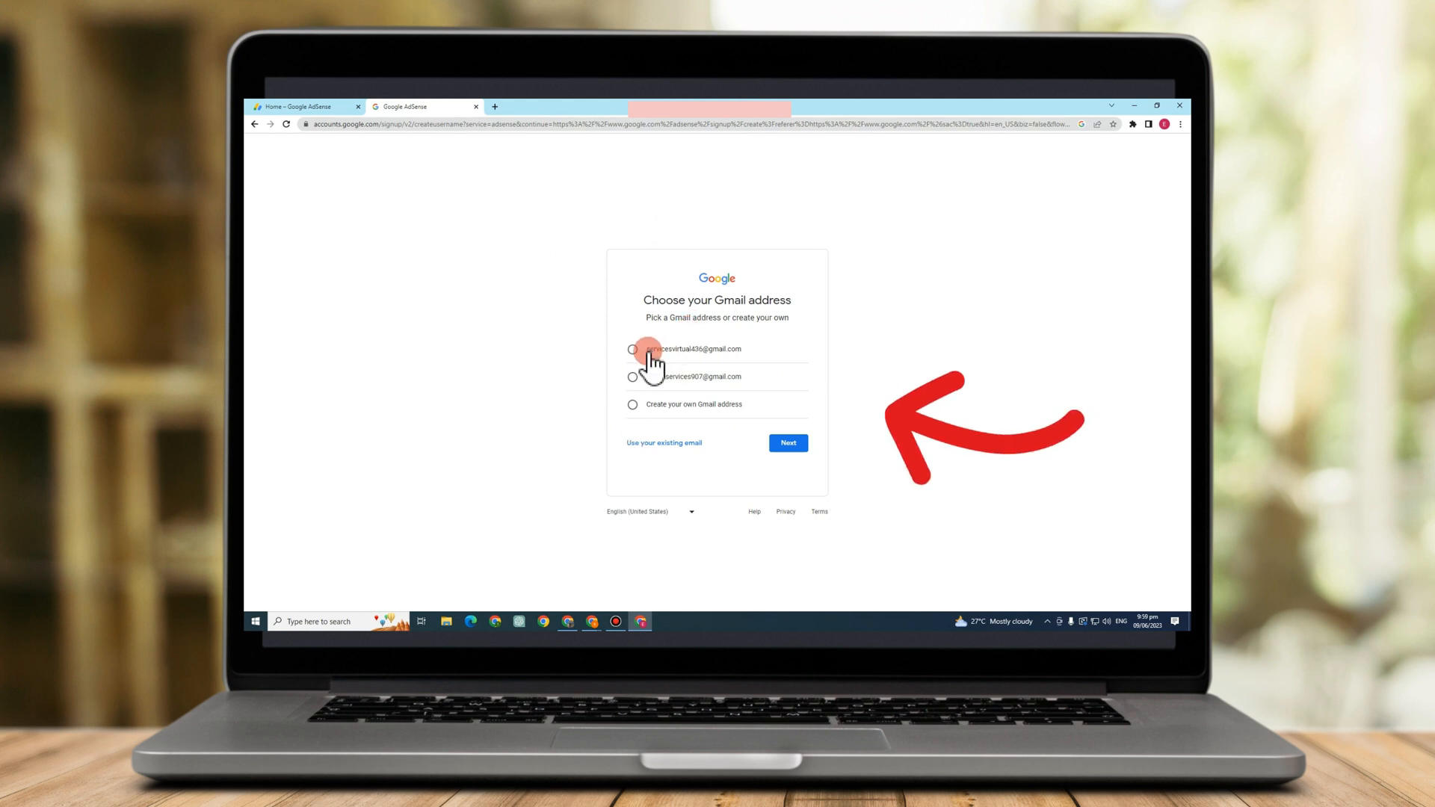
Pick the first suggested Gmail address and begin entering and confirming a password
{"action": "left_click", "coordinate": [633, 349]}
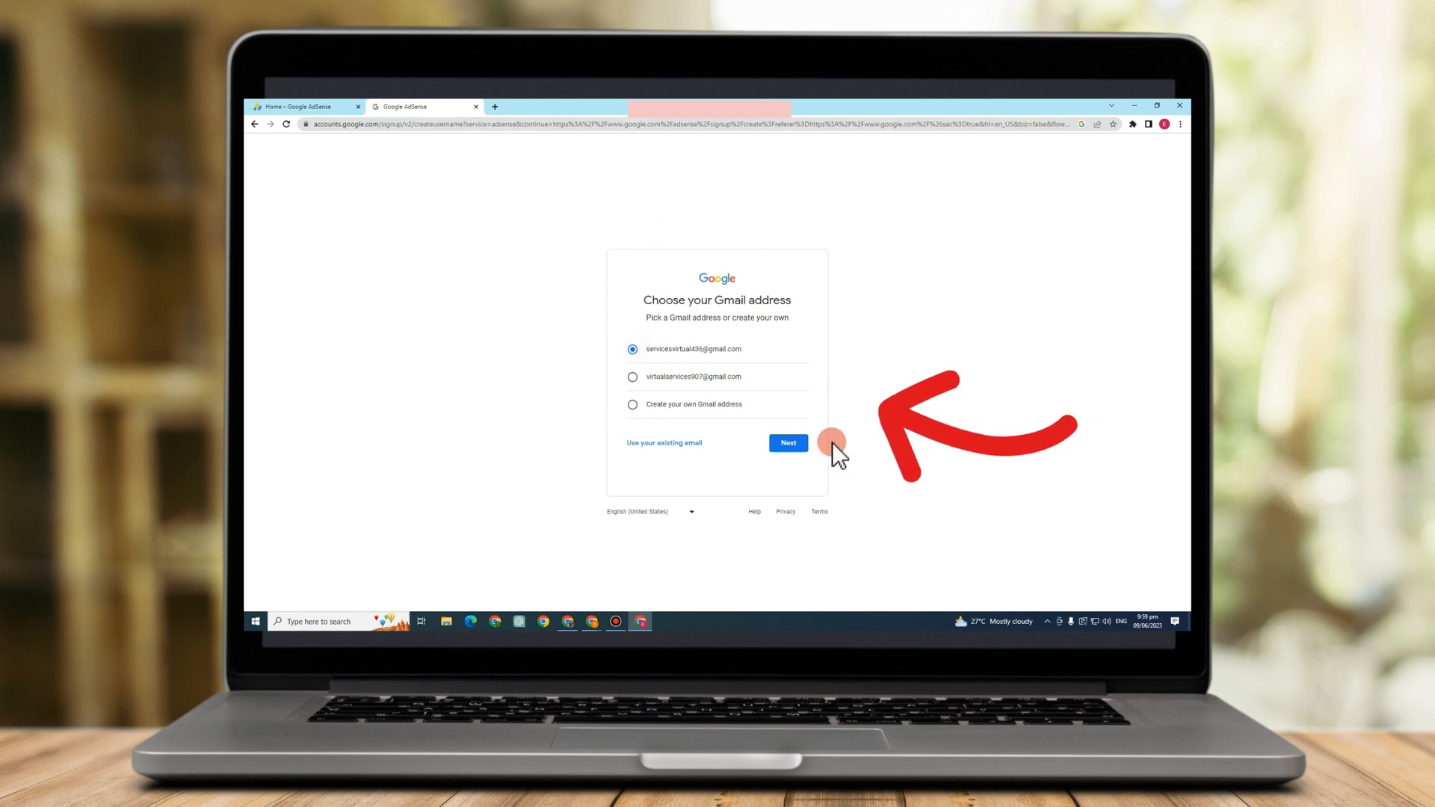
{"action": "left_click", "coordinate": [787, 443]}
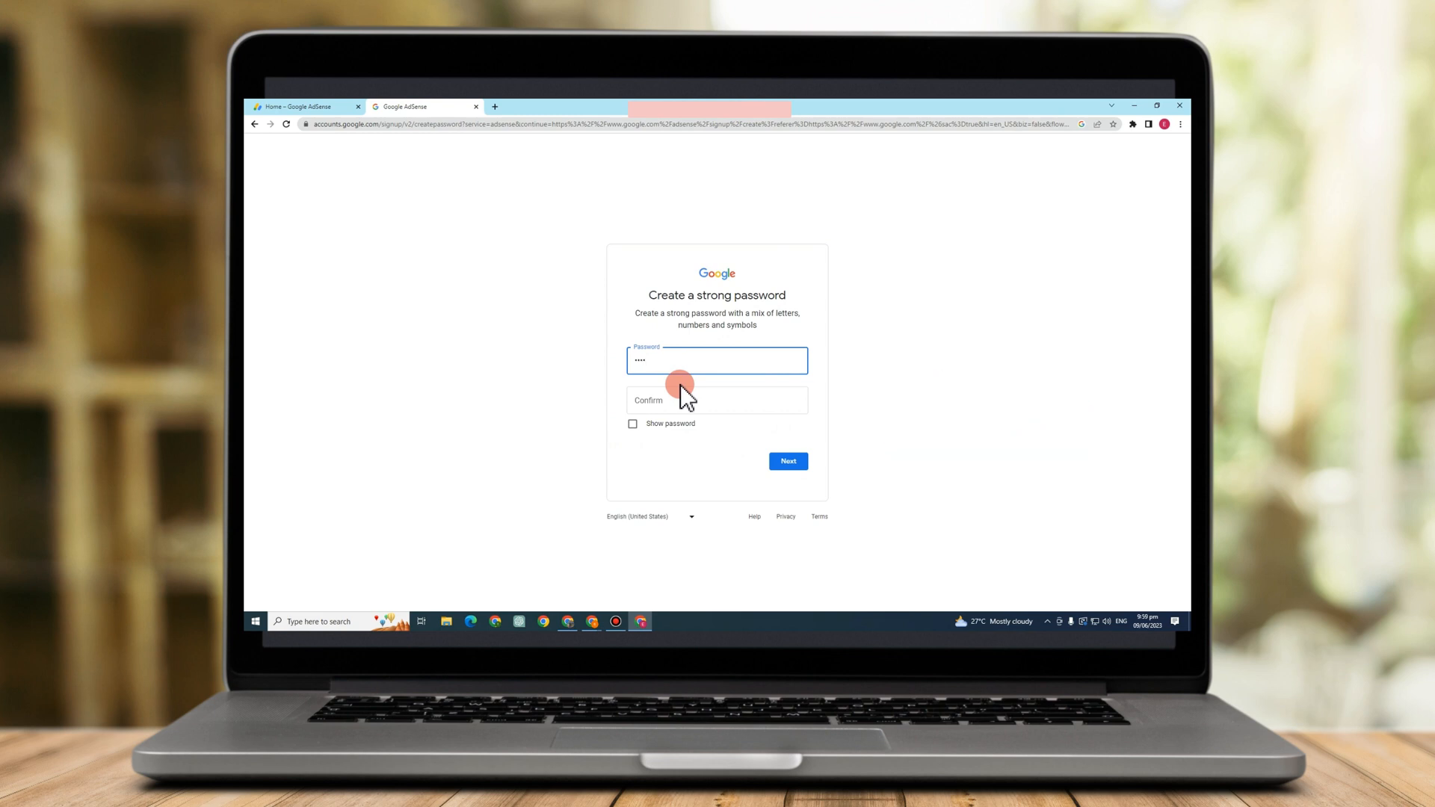
{"action": "left_click", "coordinate": [787, 461]}
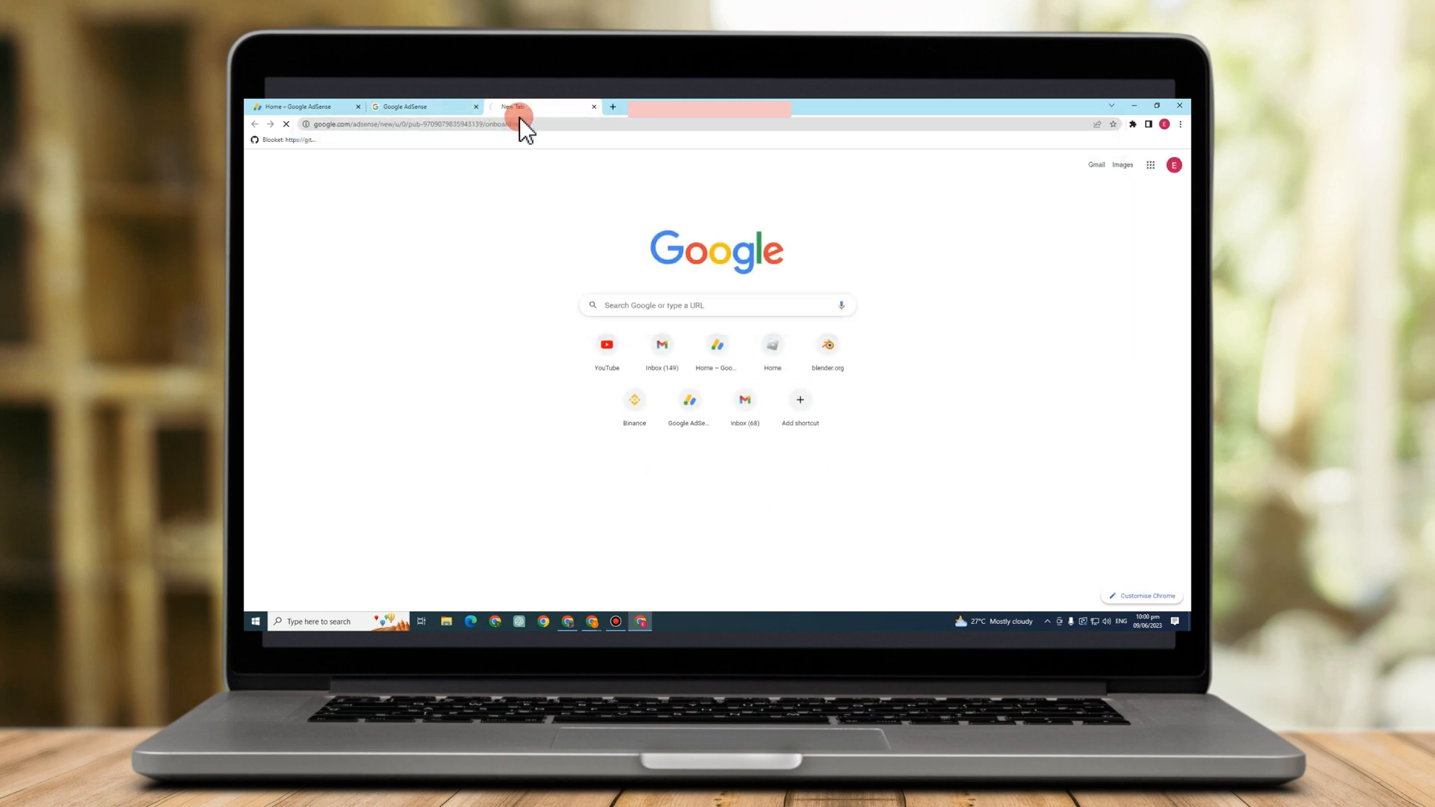
Switch to the AdSense tab, then open a new Chrome window and type 'google'
{"action": "left_click", "coordinate": [542, 106]}
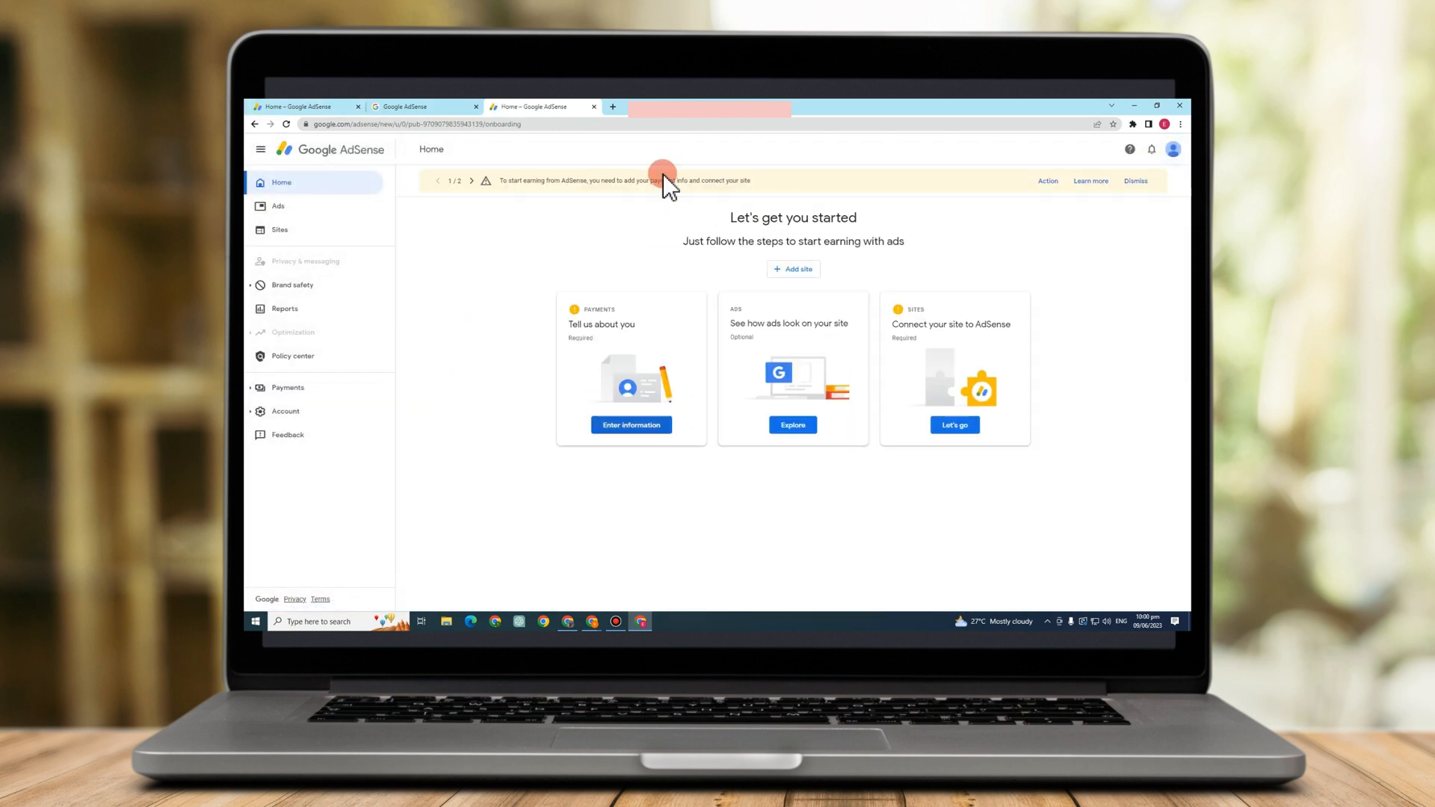
{"action": "mouse_move", "coordinate": [1176, 334]}
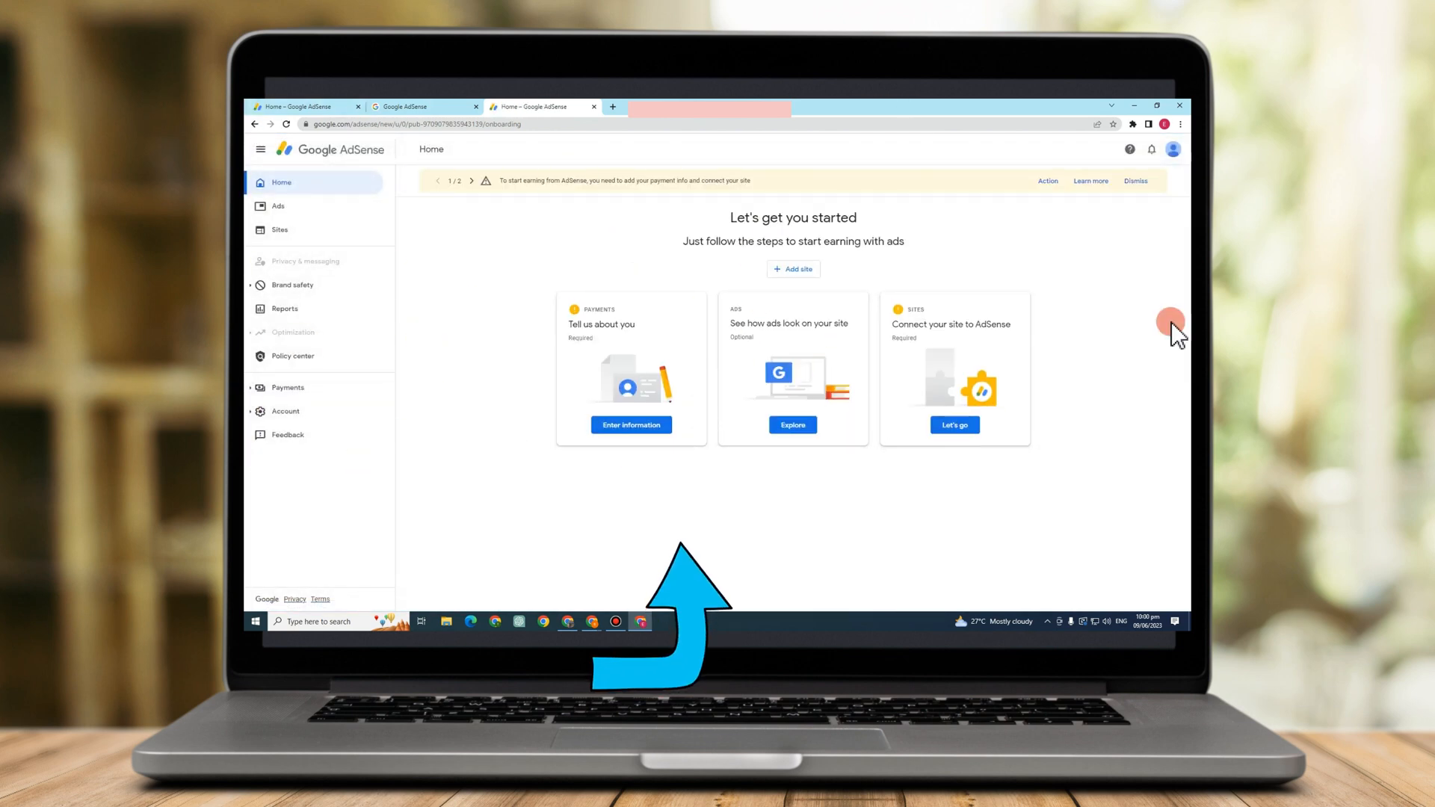
{"action": "left_click", "coordinate": [1180, 123]}
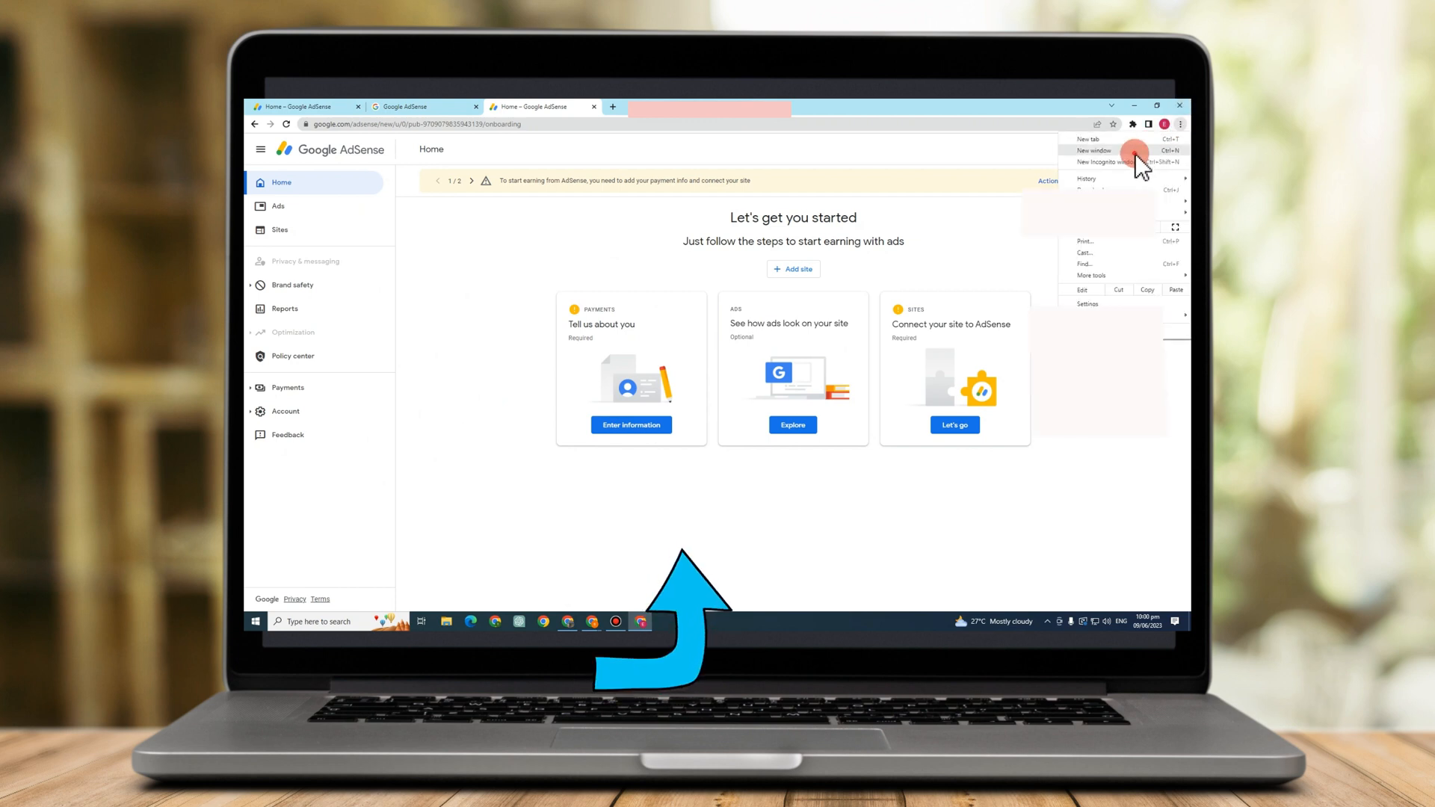
{"action": "left_click", "coordinate": [1094, 151]}
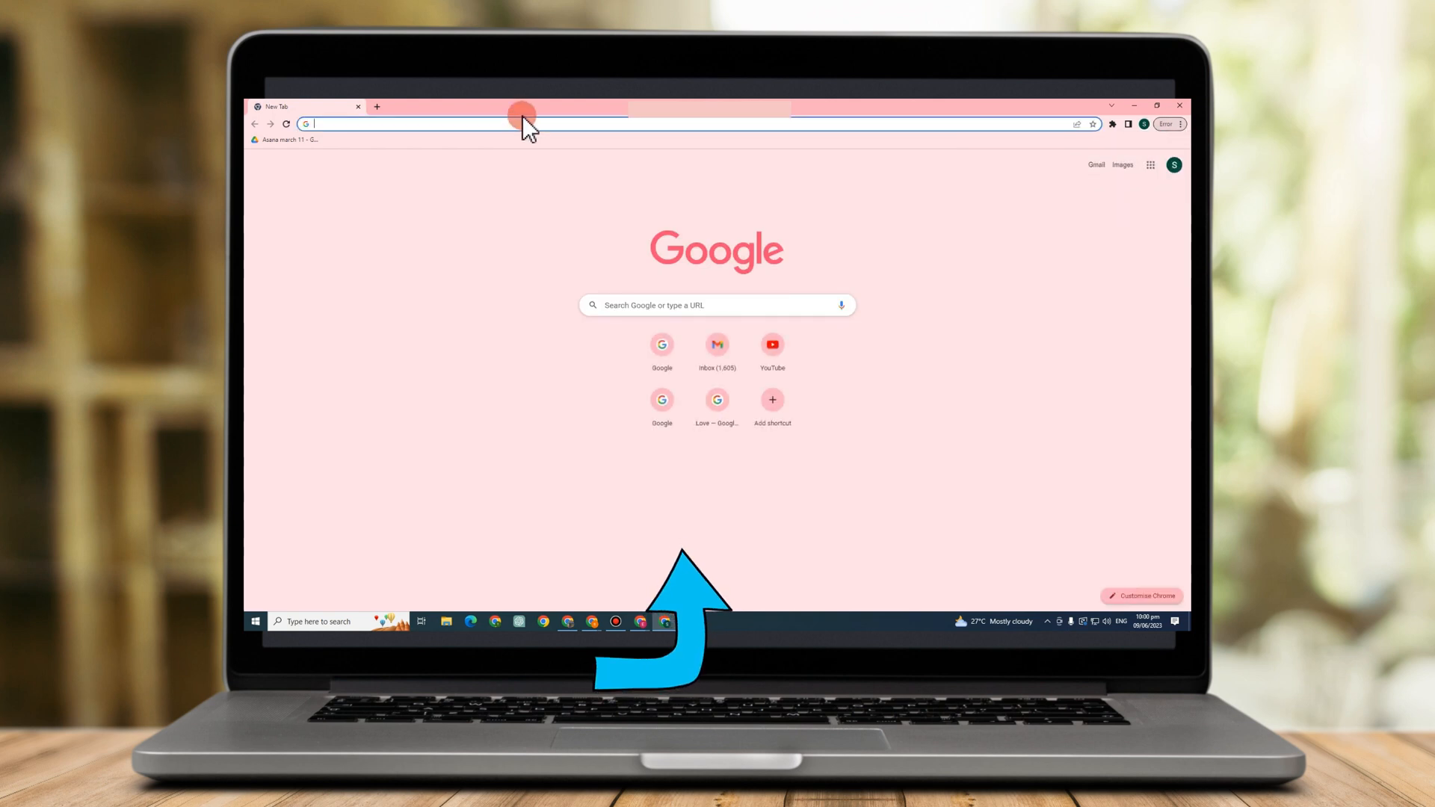
{"action": "type", "text": "google.com/adsense/new/u/0/pub-5085368367213707/onboarding"}
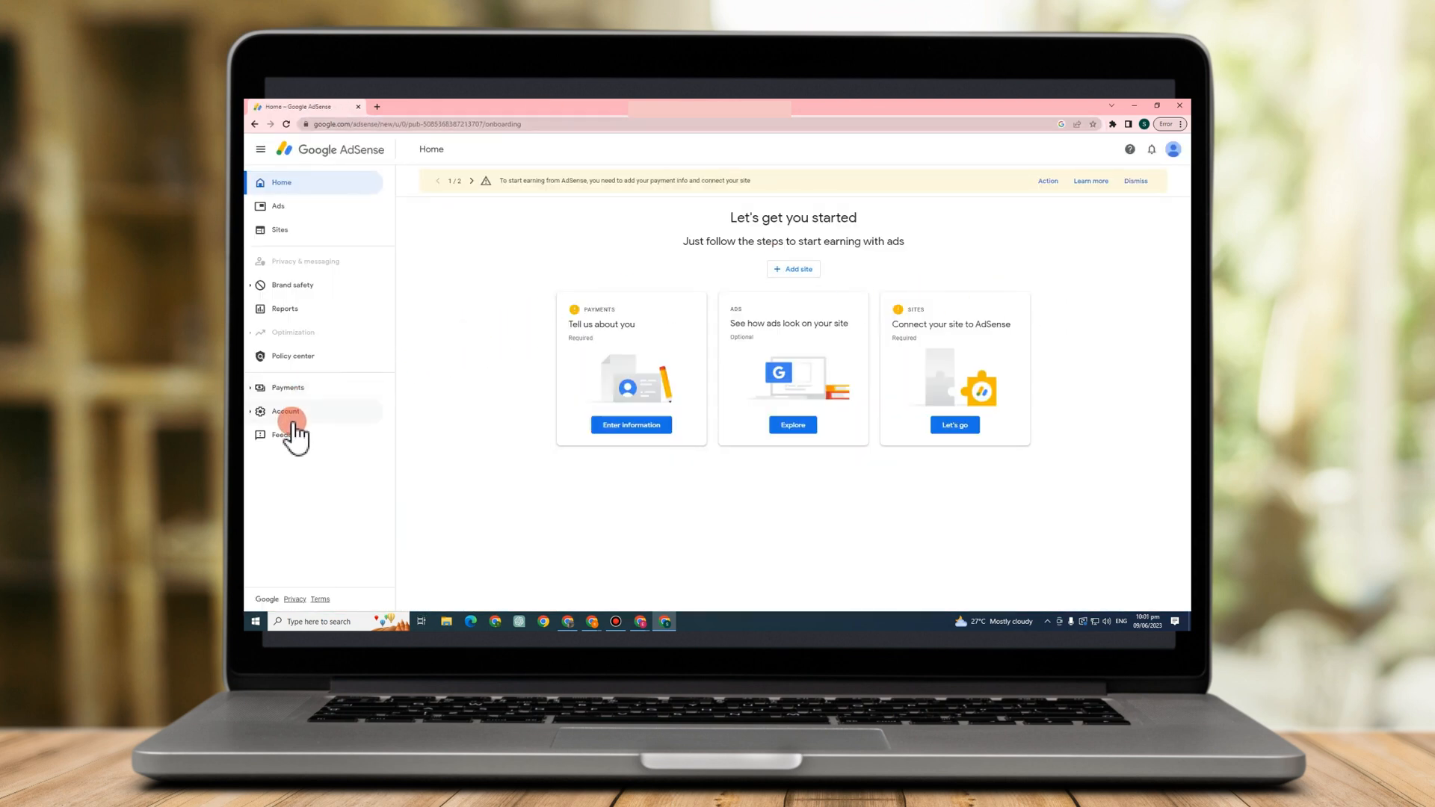
View AdSense Account information and Personal settings, scrolling down to email preferences
{"action": "left_click", "coordinate": [285, 411]}
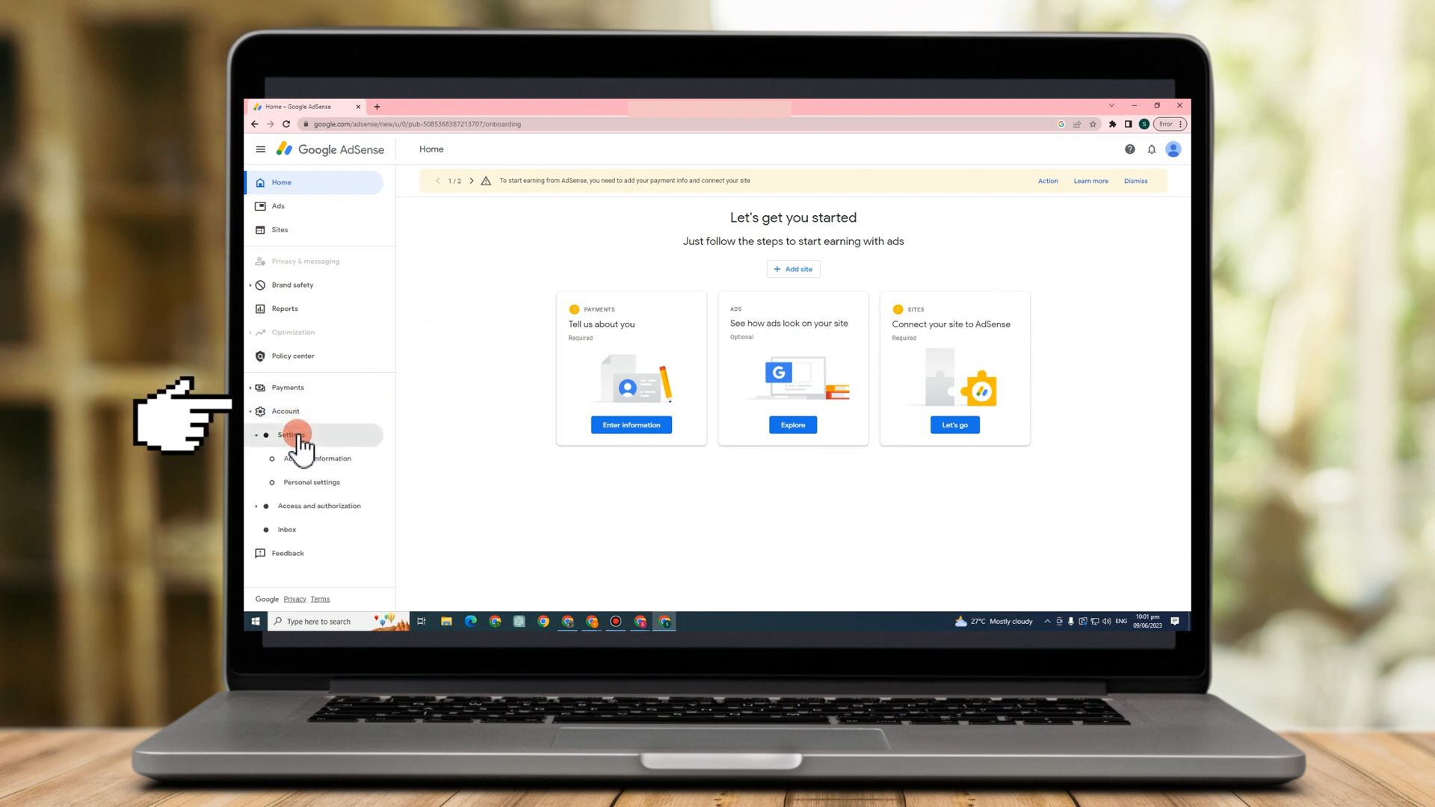
{"action": "left_click", "coordinate": [318, 458]}
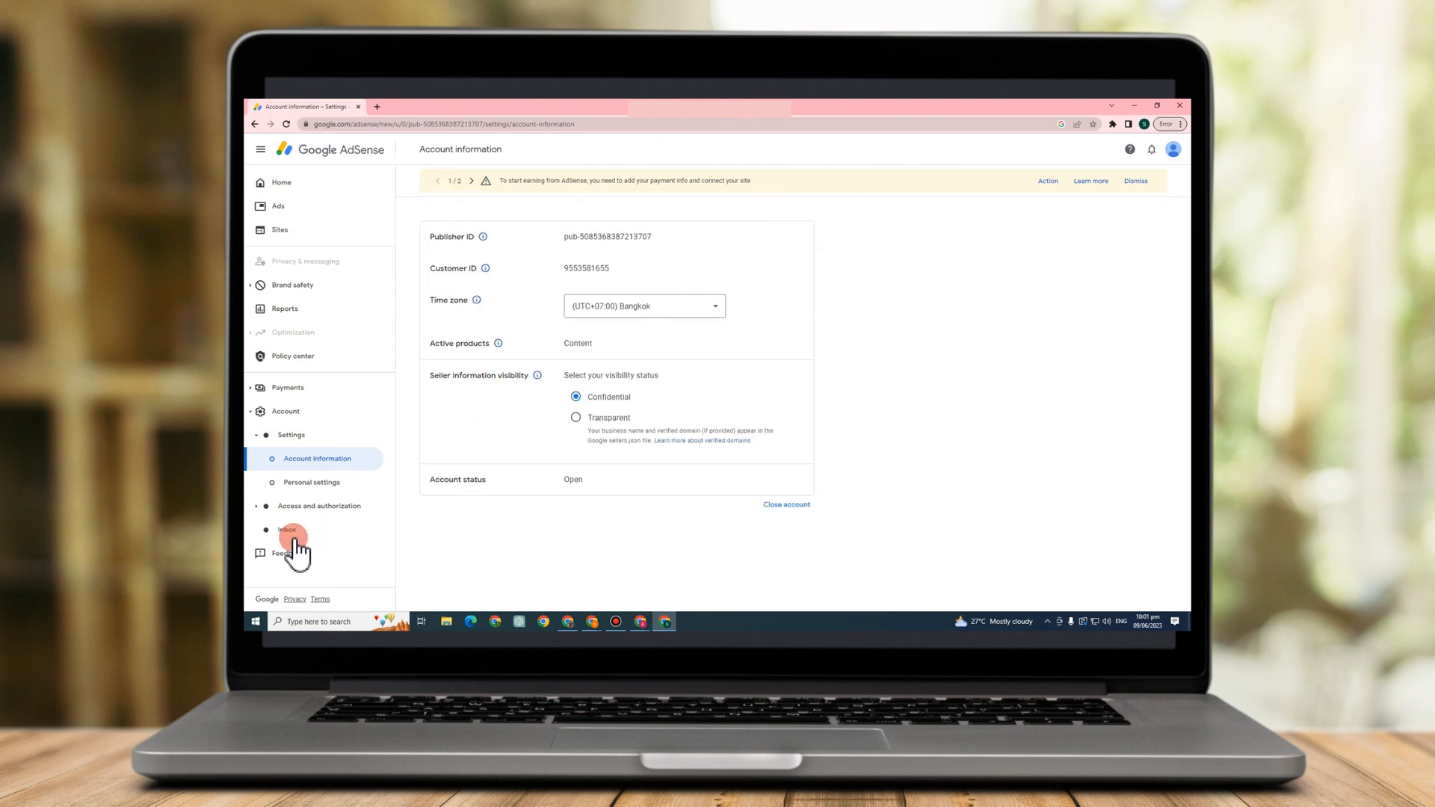
{"action": "left_click", "coordinate": [313, 482]}
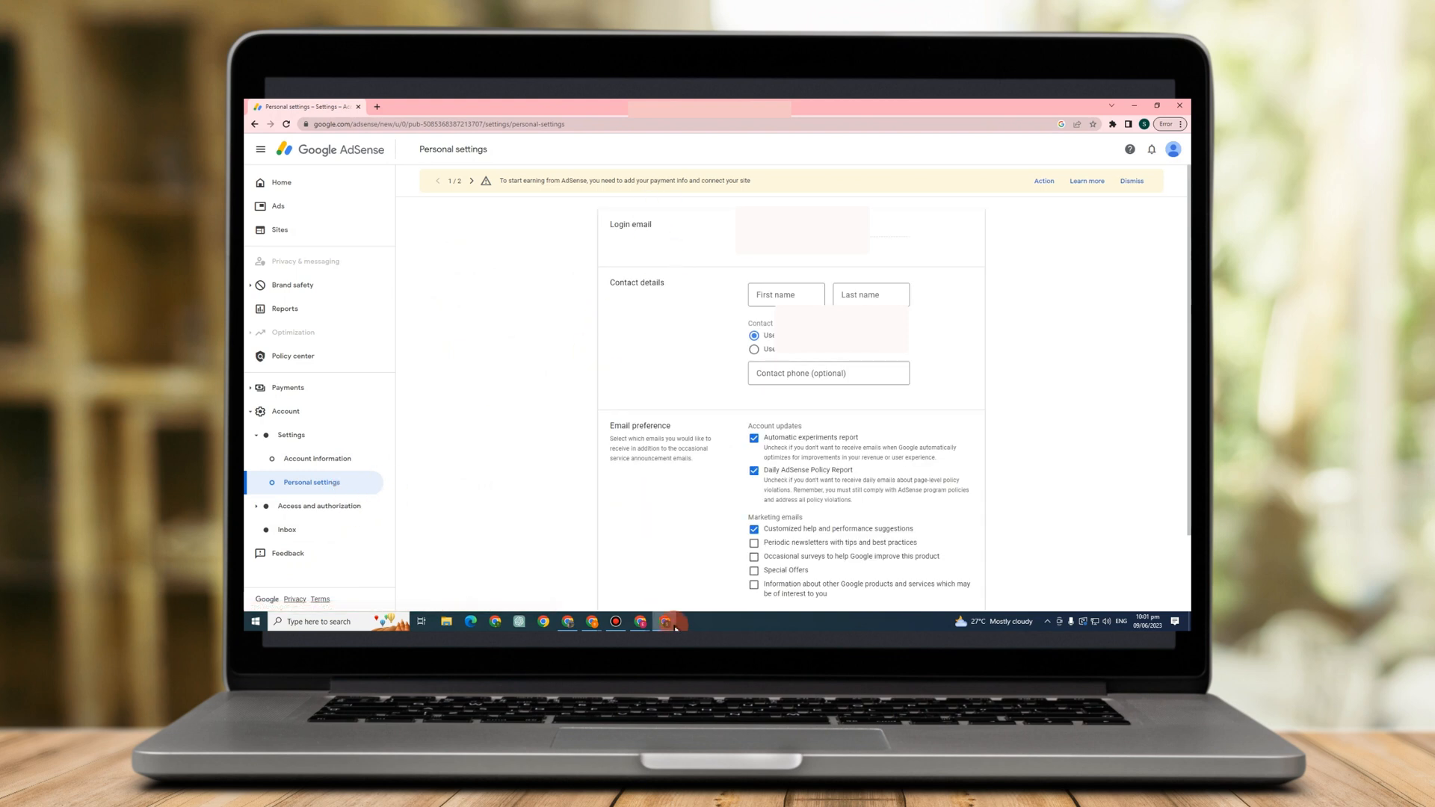
{"action": "scroll", "scroll_direction": "down", "scroll_amount": 3}
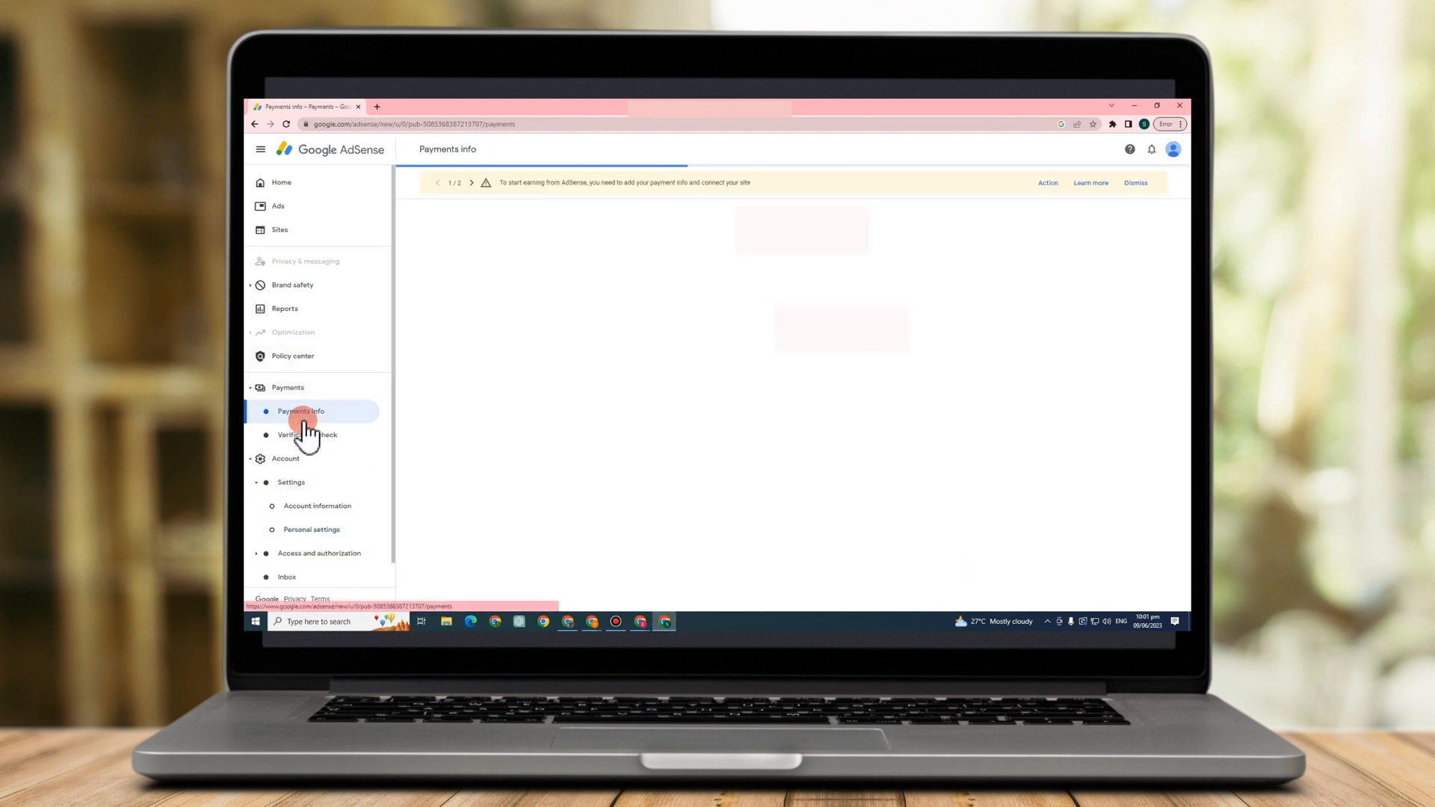
Review Payments info, the payments account settings, monthly schedule and payments profile
{"action": "left_click", "coordinate": [301, 411]}
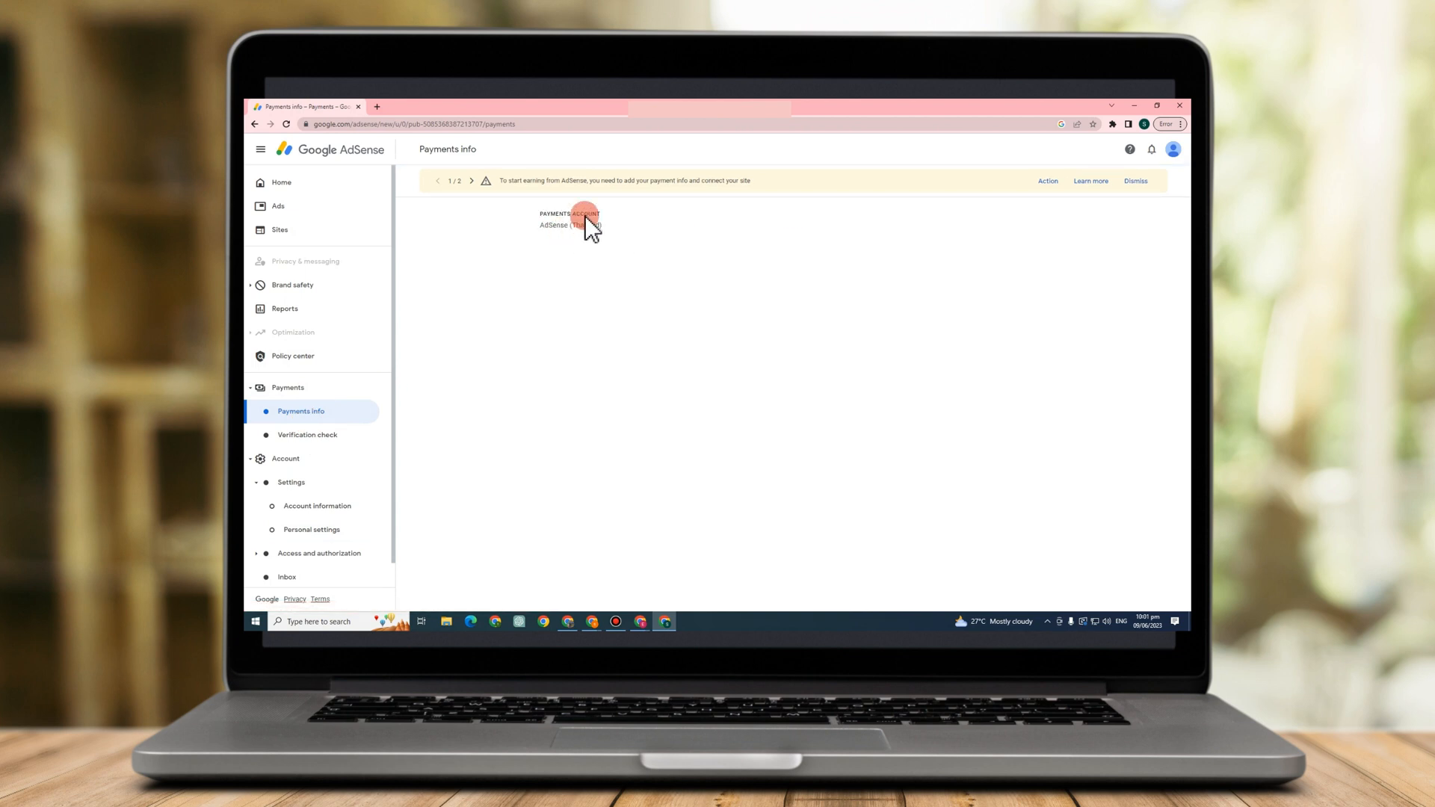
{"action": "left_click", "coordinate": [569, 225]}
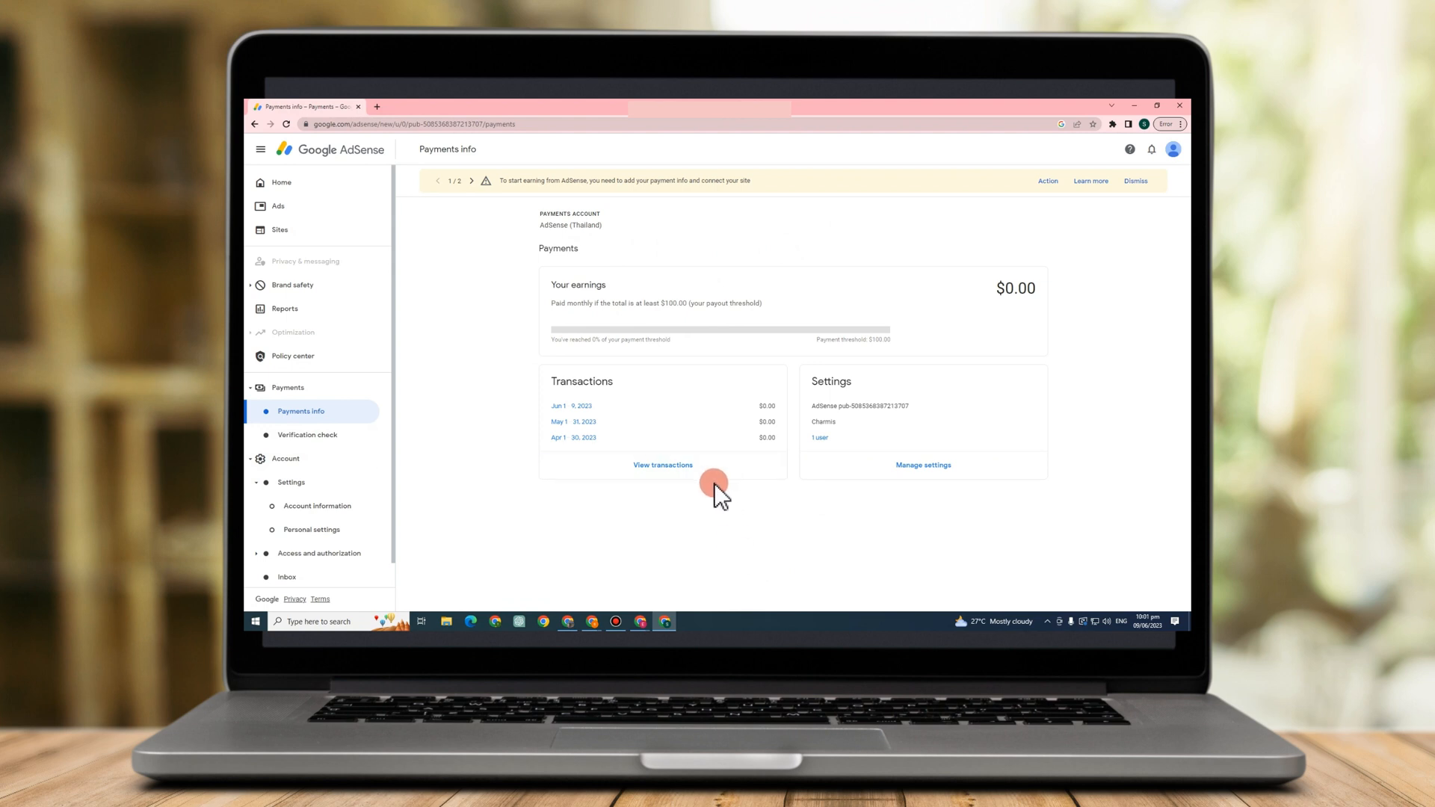
{"action": "left_click", "coordinate": [922, 464]}
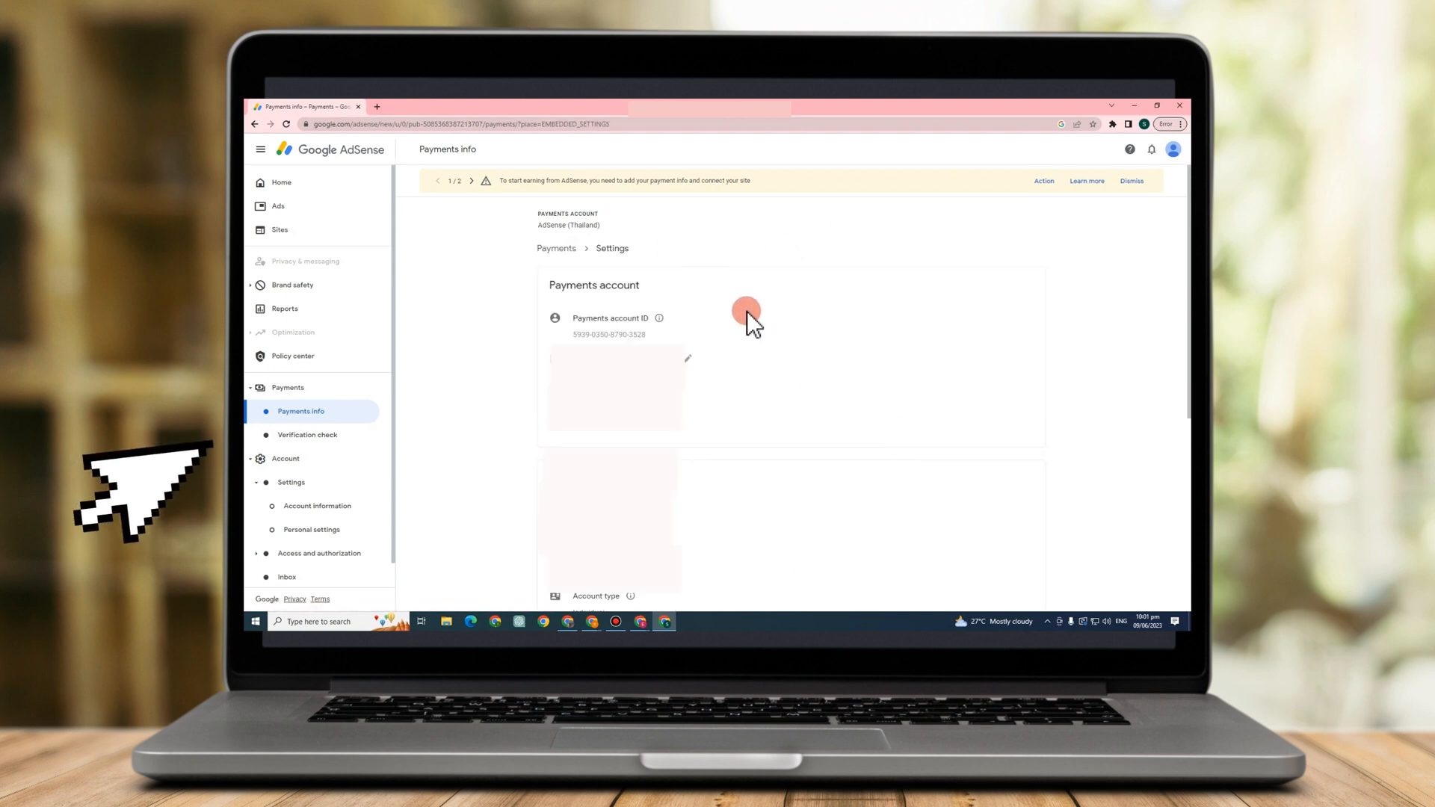
{"action": "scroll", "scroll_direction": "down", "scroll_amount": 3}
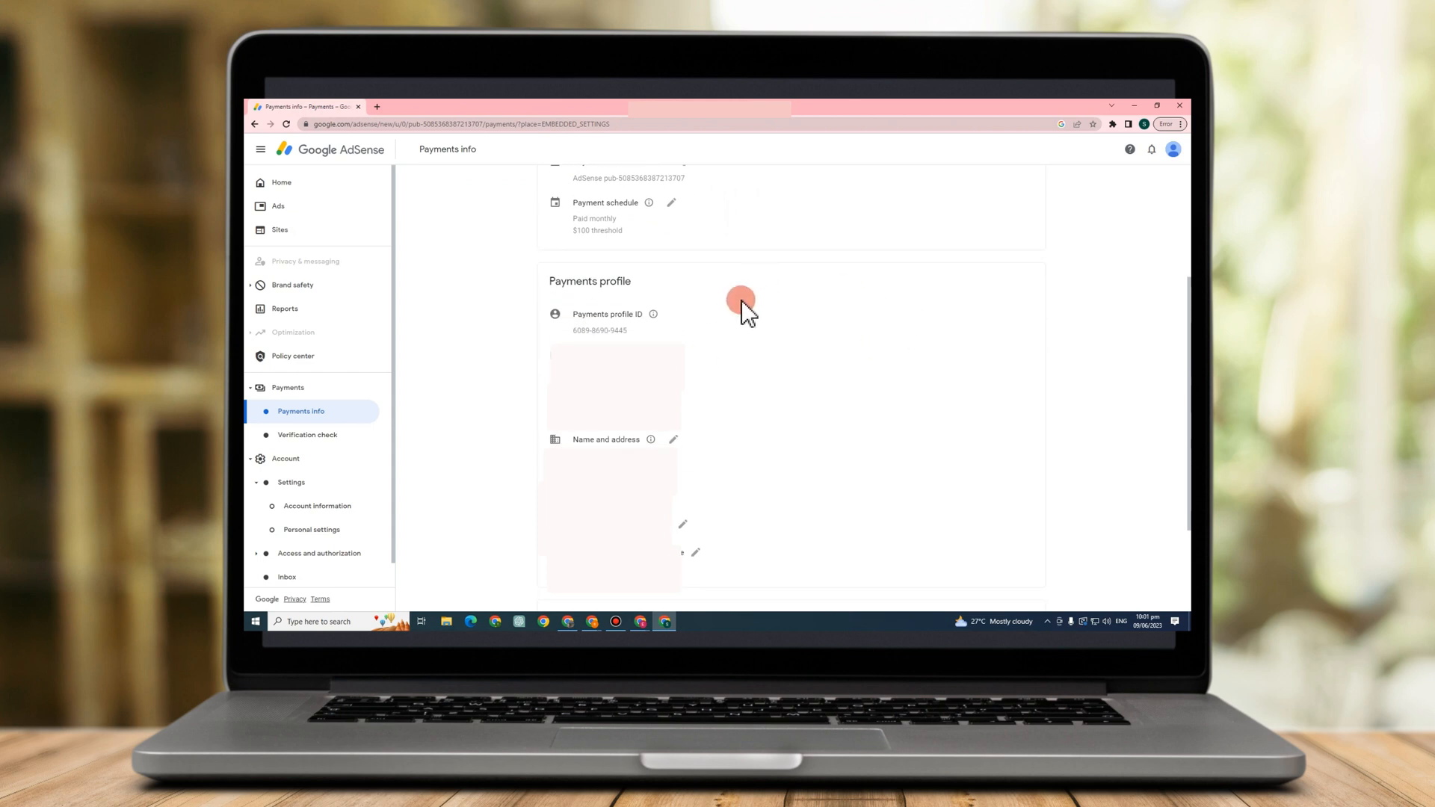
{"action": "scroll", "scroll_direction": "down", "scroll_amount": 3}
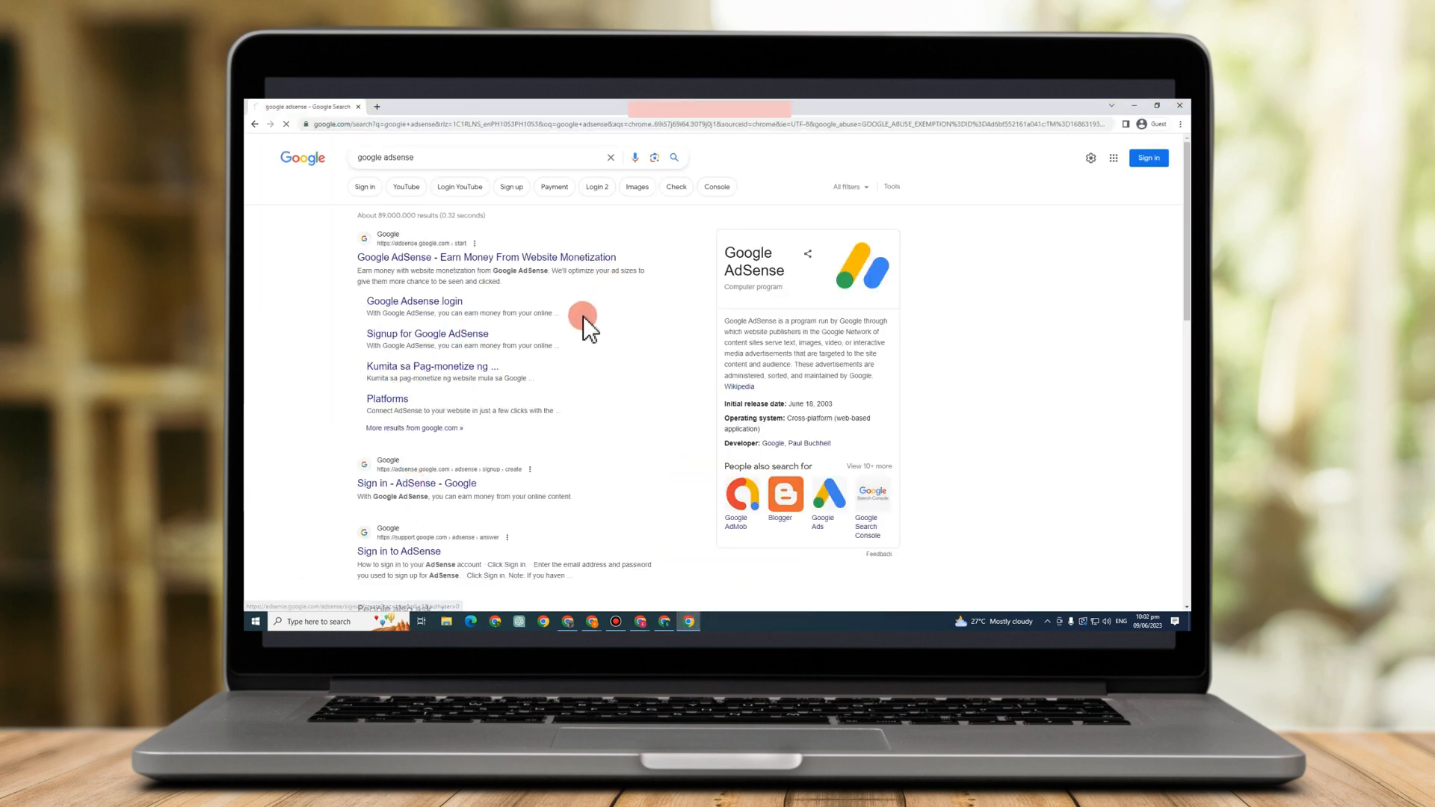
Follow the 'Google Adsense login' sitelink in the Google results to reach the sign-in page
{"action": "left_click", "coordinate": [413, 301]}
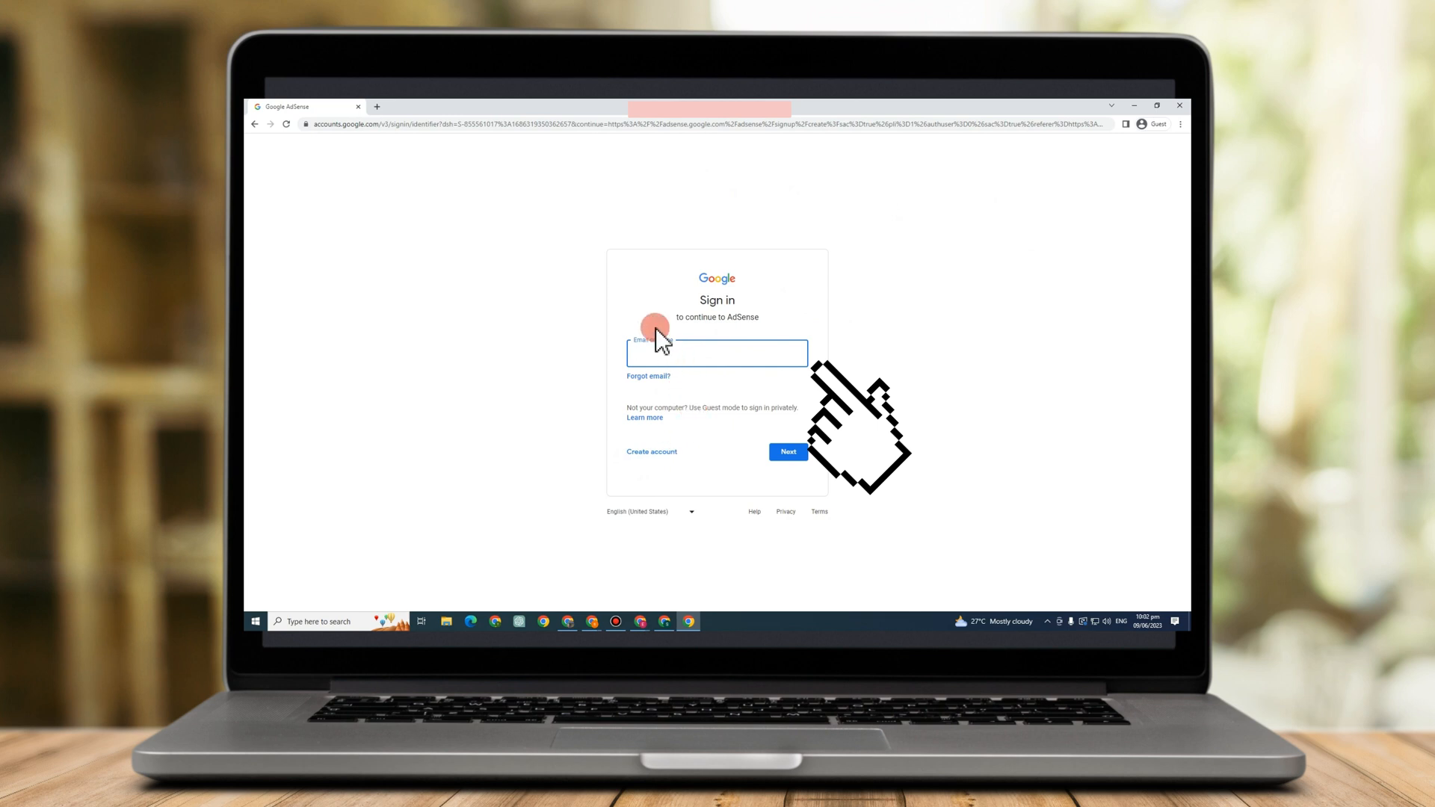
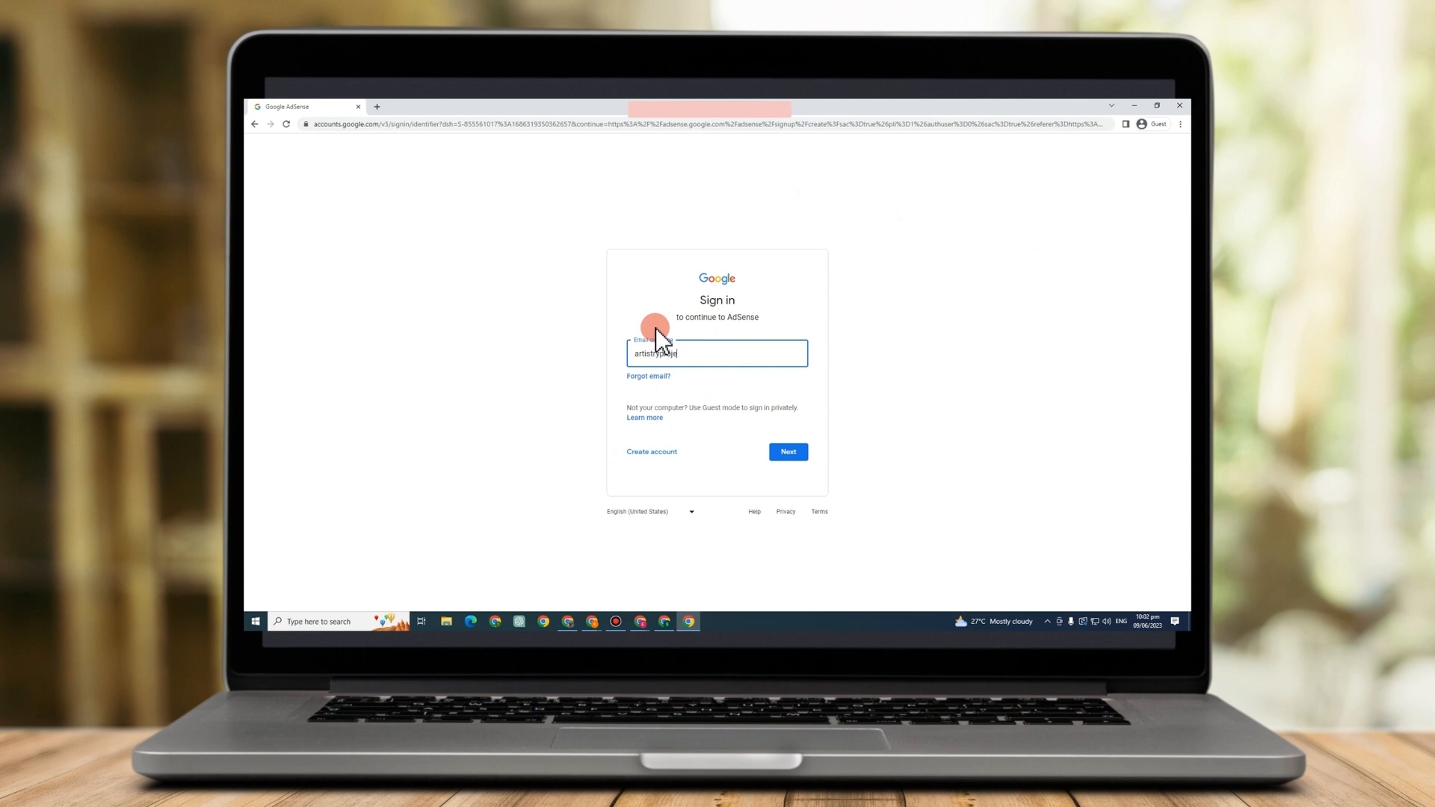
{"action": "left_click", "coordinate": [787, 451]}
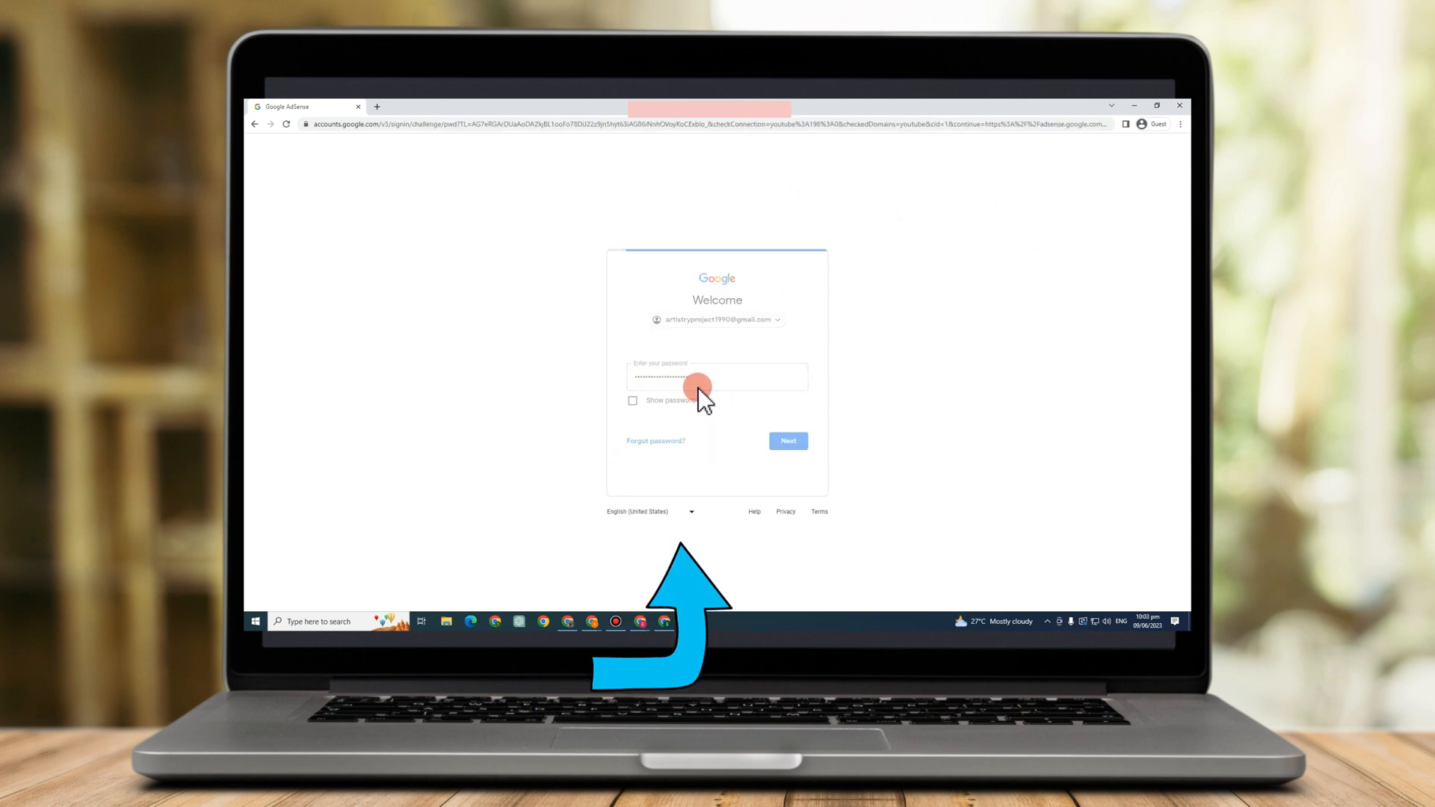
{"action": "left_click", "coordinate": [786, 441]}
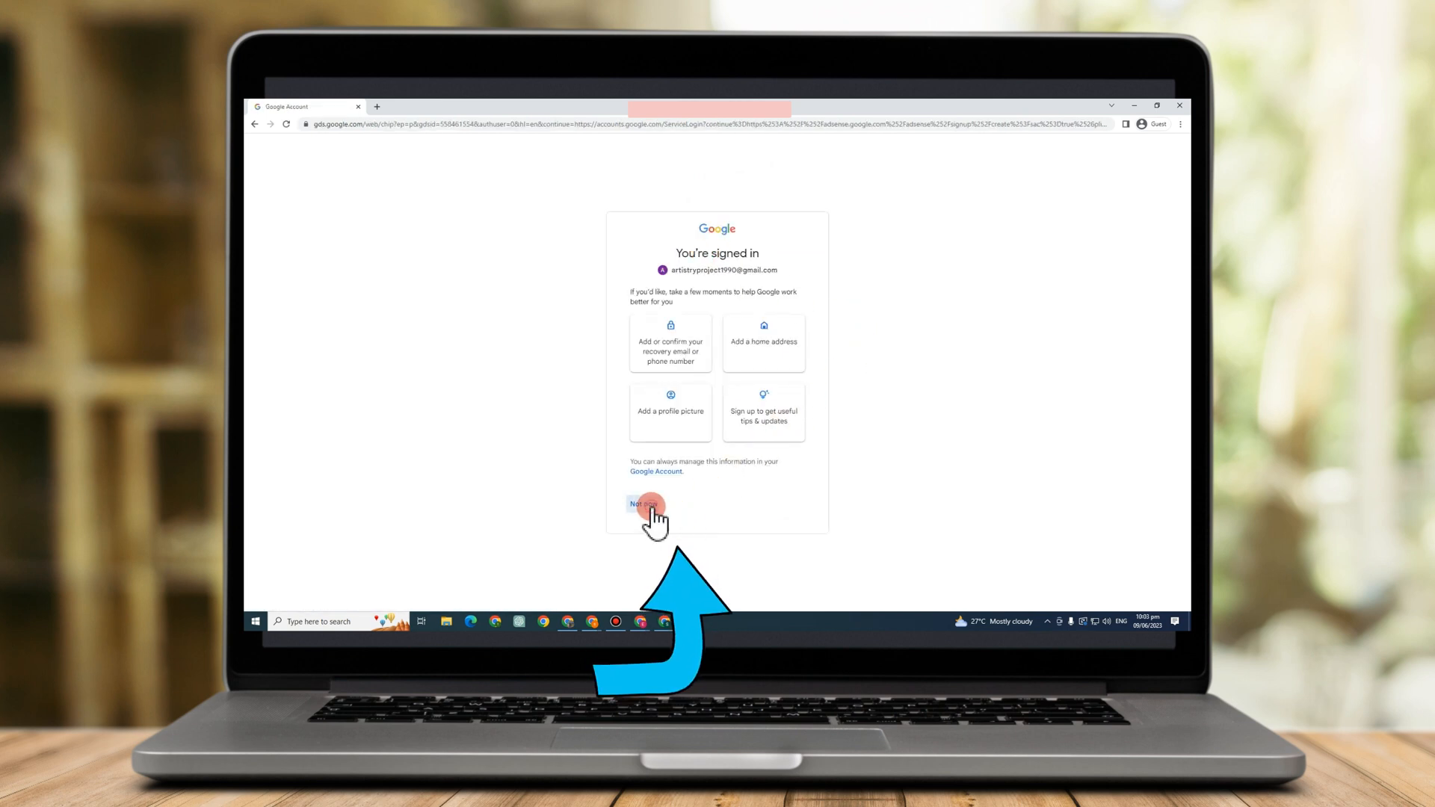
{"action": "left_click", "coordinate": [643, 503]}
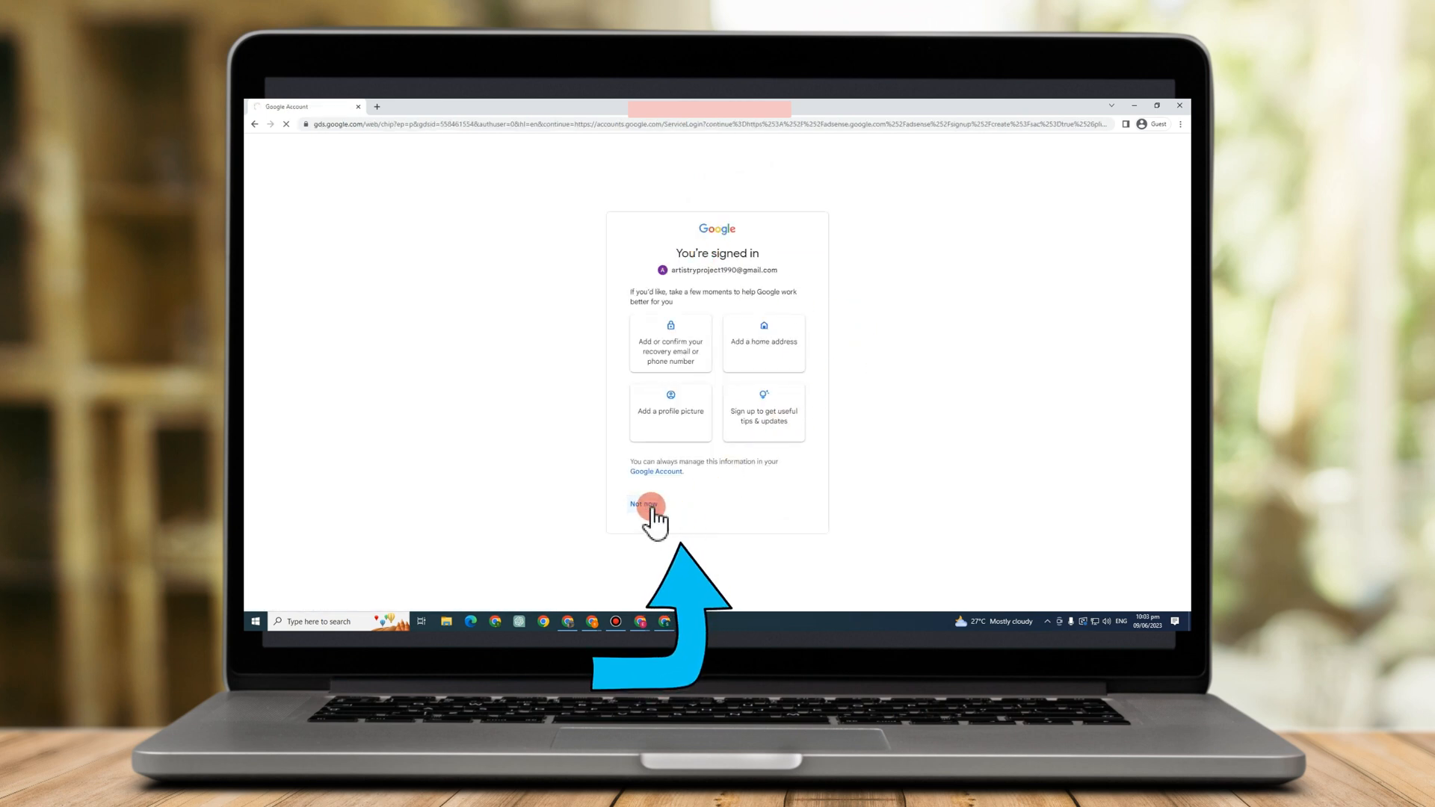
{"action": "left_click", "coordinate": [646, 504]}
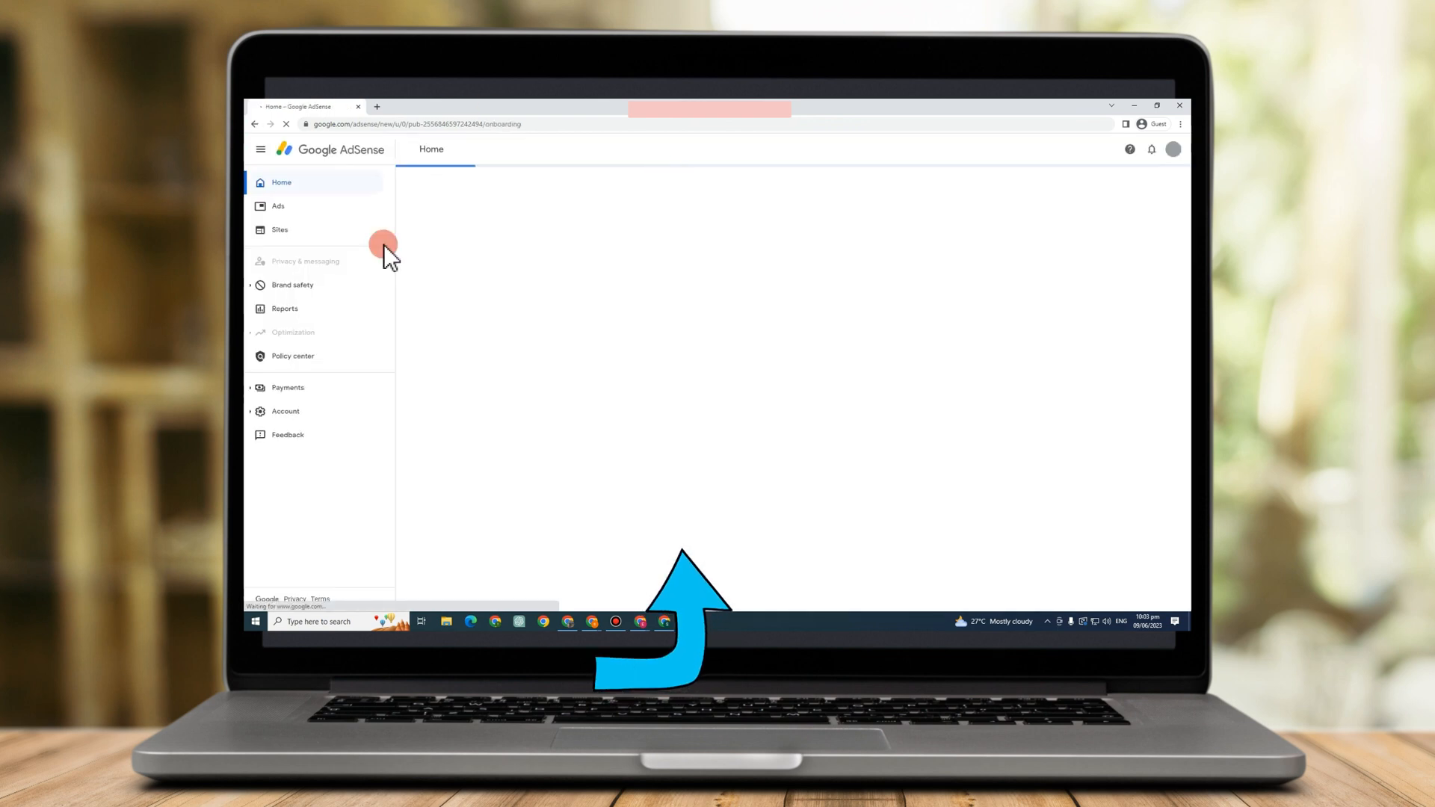